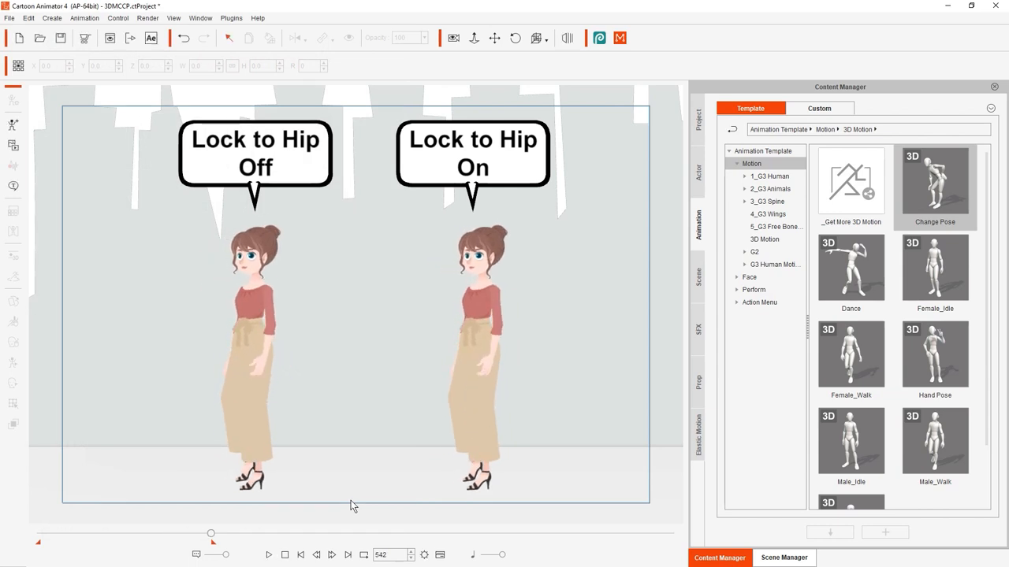
- Load the Change Pose motion from the 3D Motion library into the Import 3D Motion window
double_click(851, 355)
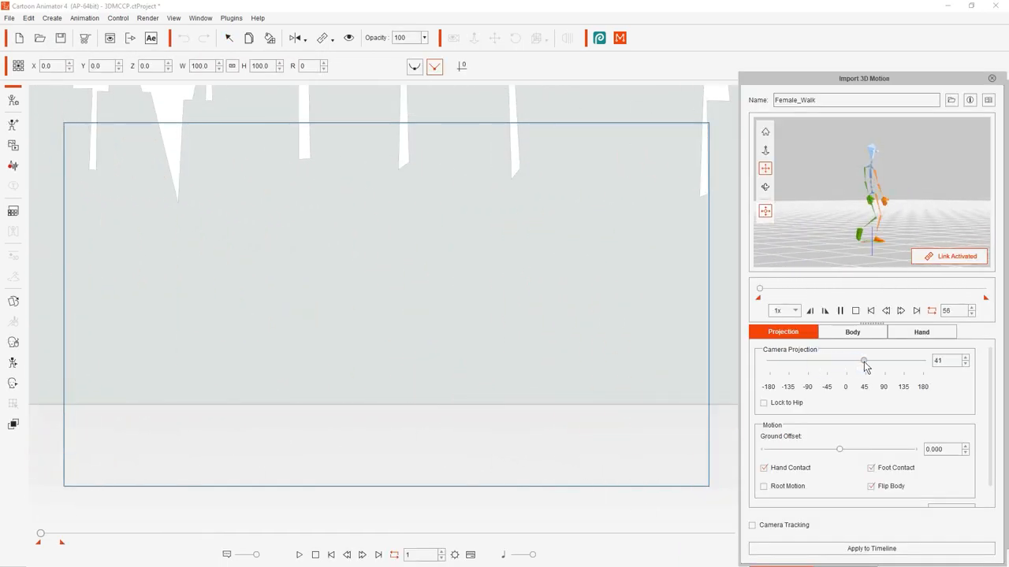
left_click_drag(864, 361, 804, 361)
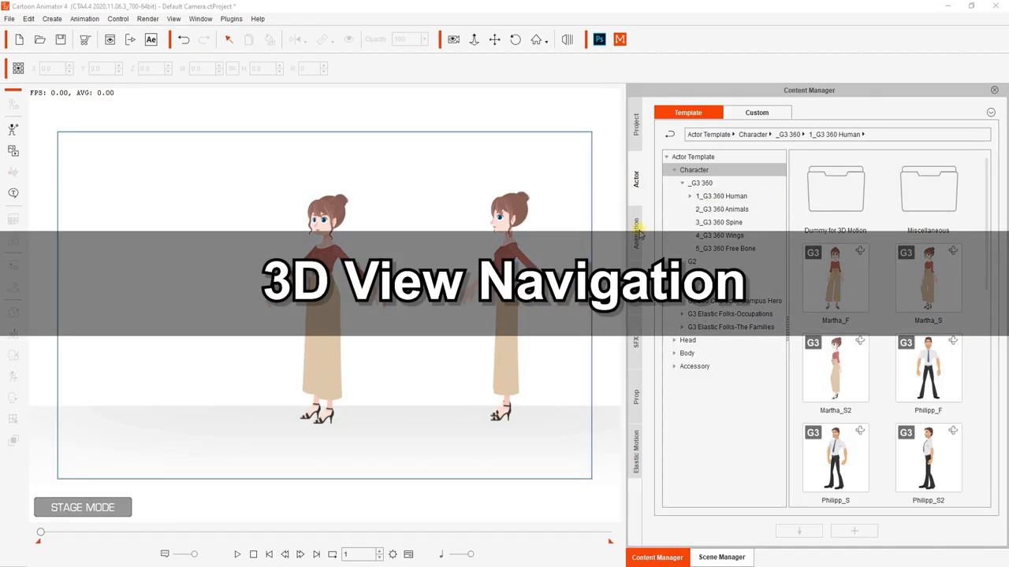
left_click(637, 233)
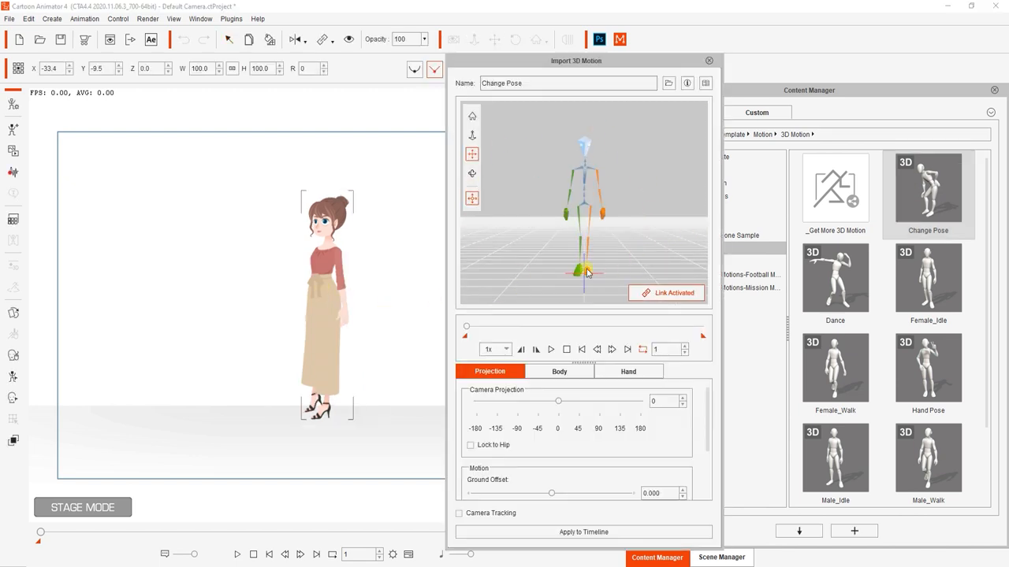
- Play the Change Pose motion preview on the stage character
left_click(568, 350)
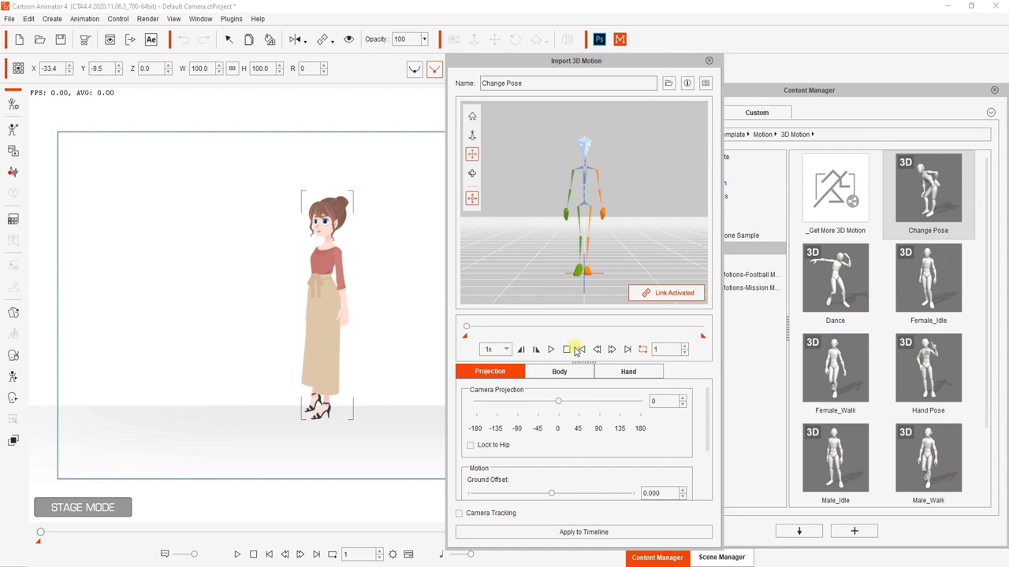
left_click(552, 350)
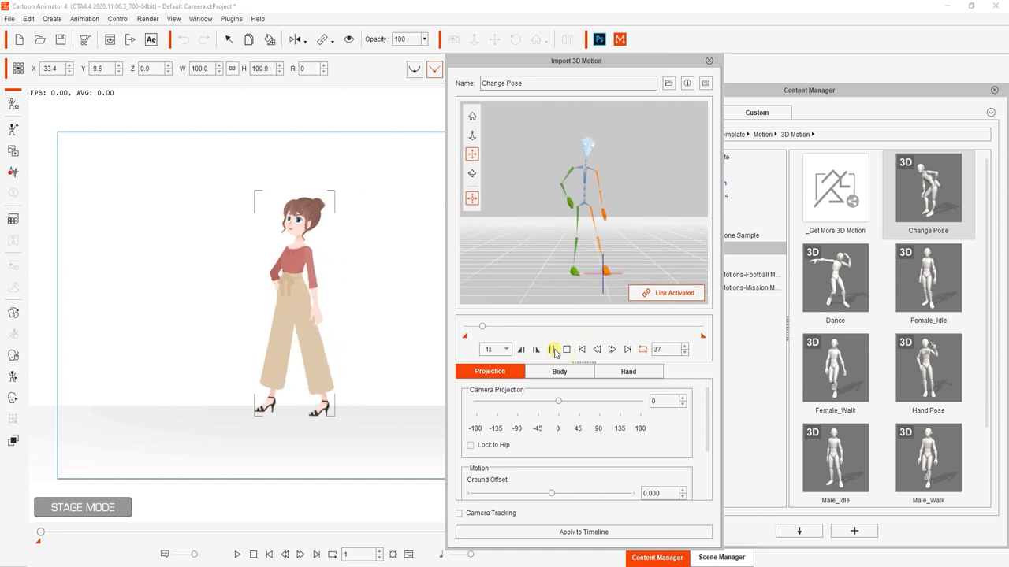
left_click(552, 350)
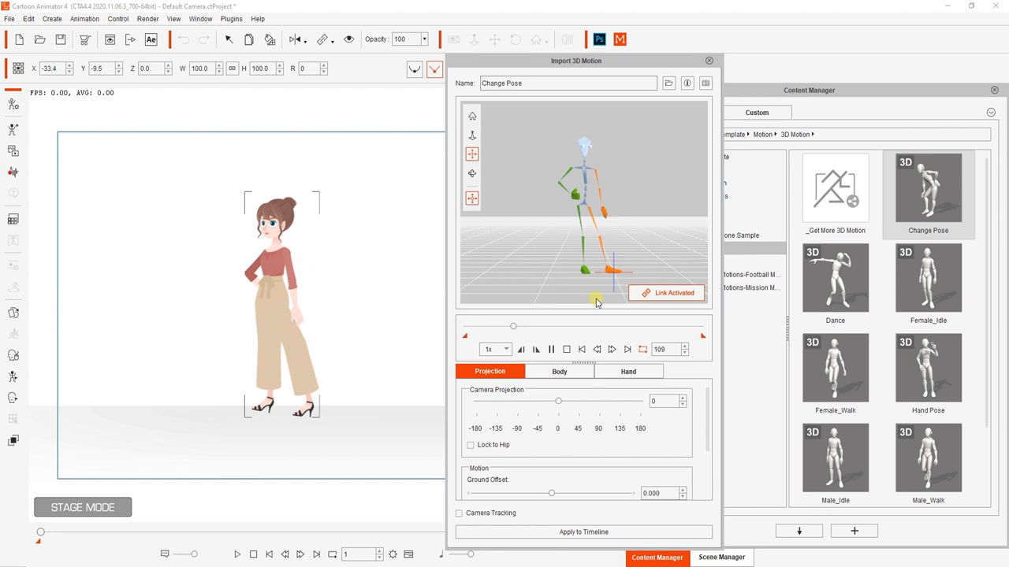
- Turn the camera projection to -90 then -45 degrees and stop the preview
left_click_drag(514, 324, 543, 325)
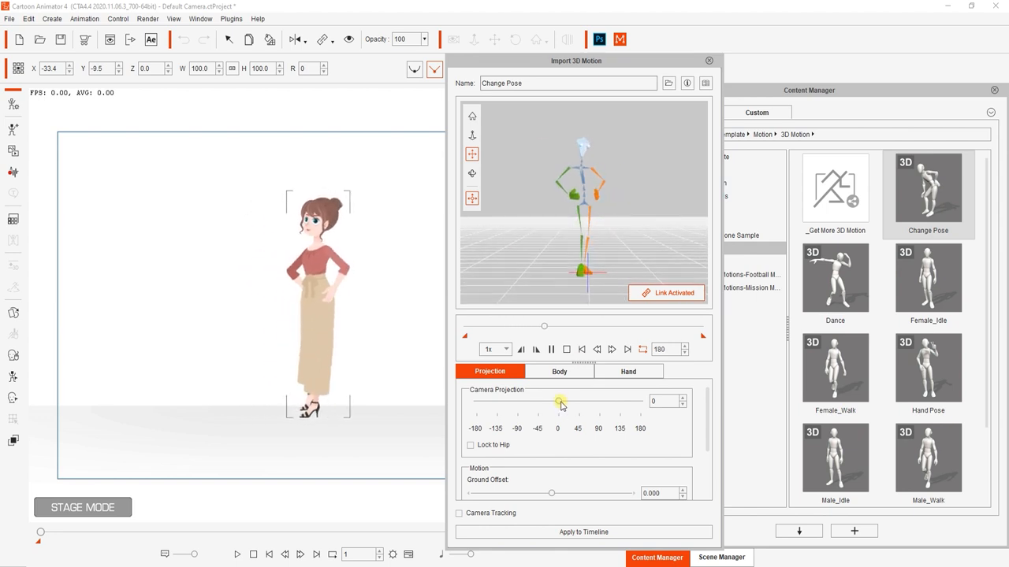
left_click_drag(561, 402, 482, 402)
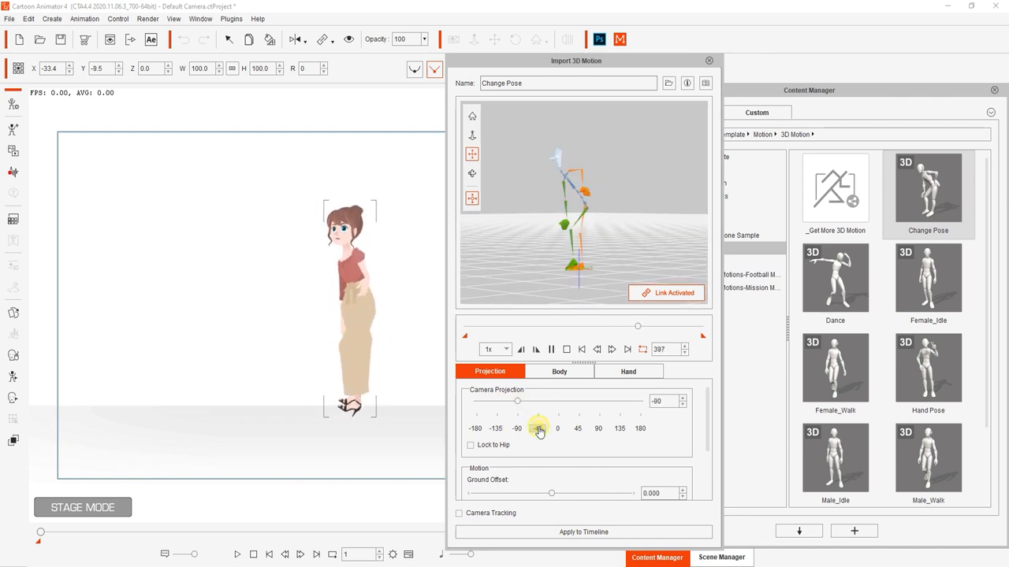
left_click(552, 349)
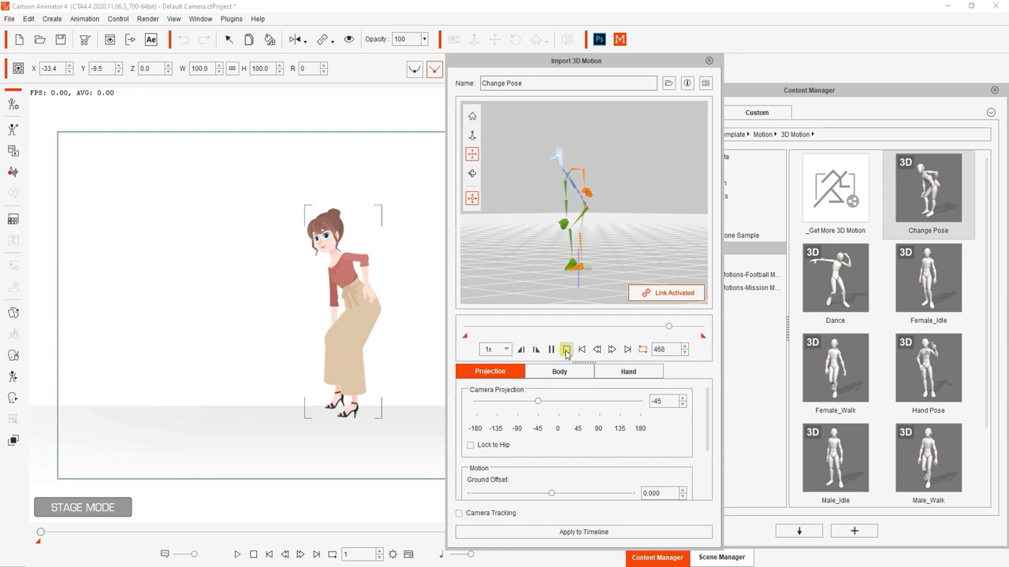
left_click(566, 350)
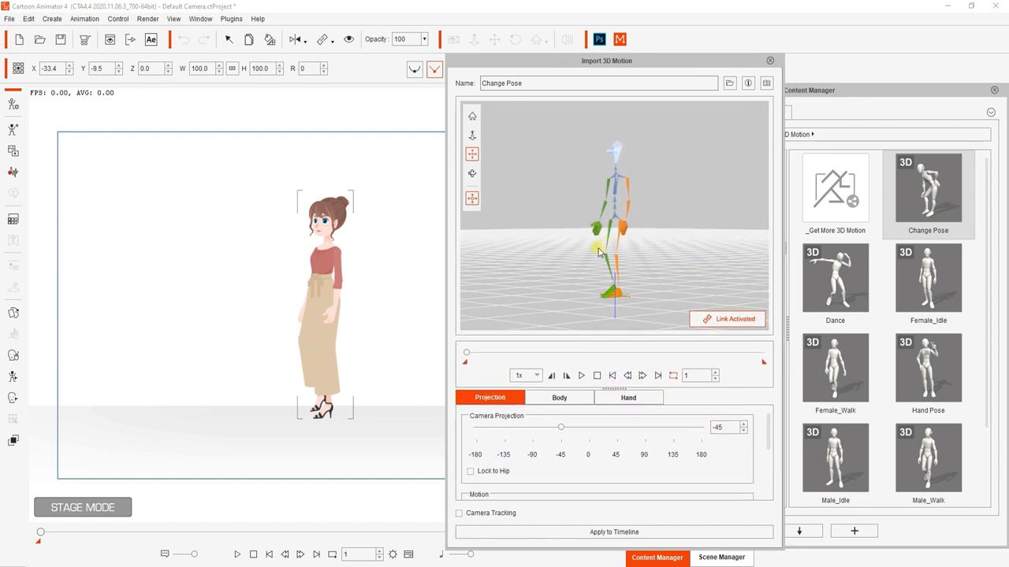
mouse_move(471, 136)
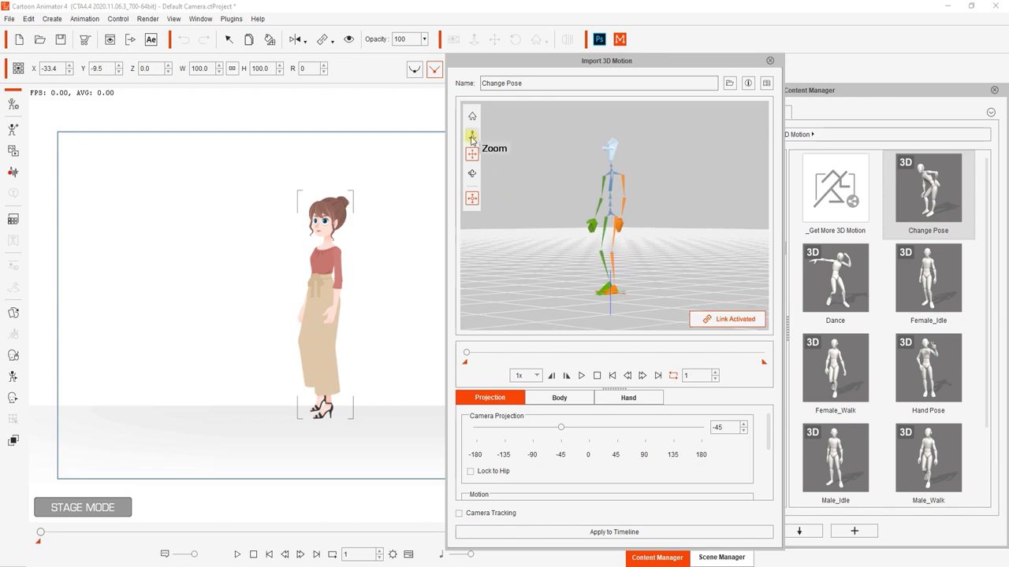
left_click(471, 136)
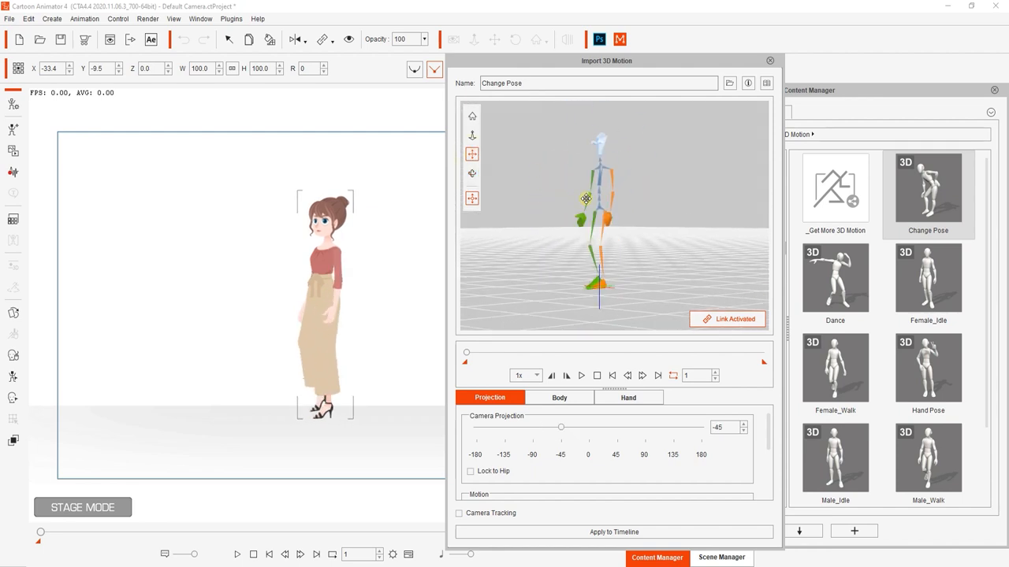
left_click_drag(561, 426, 570, 425)
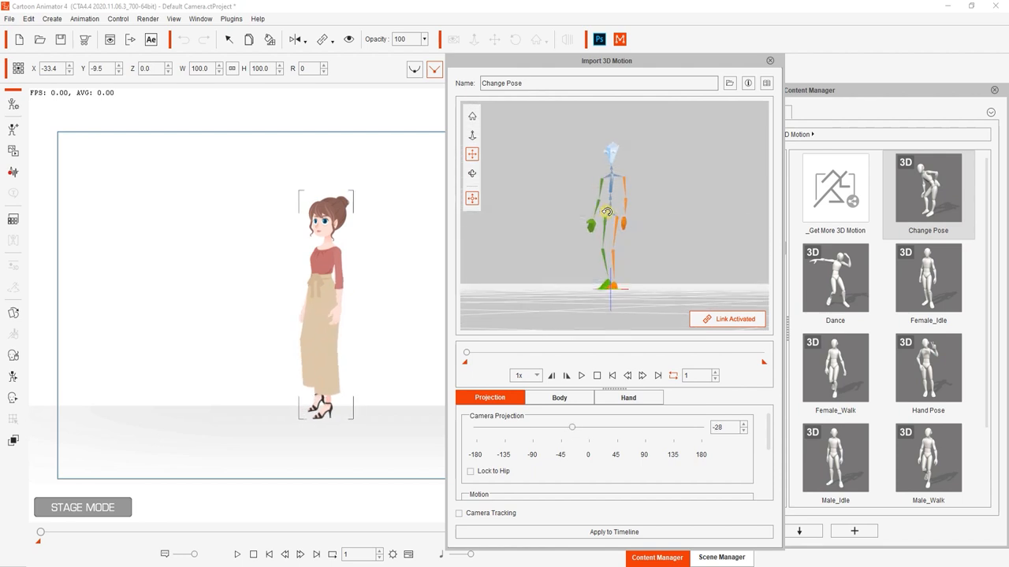
left_click_drag(570, 427, 558, 427)
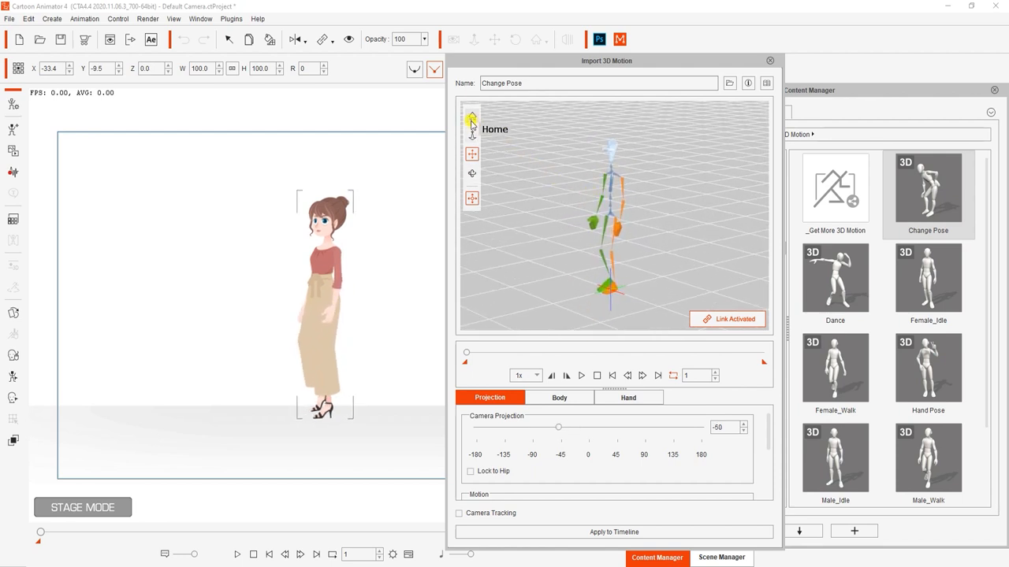
left_click(561, 456)
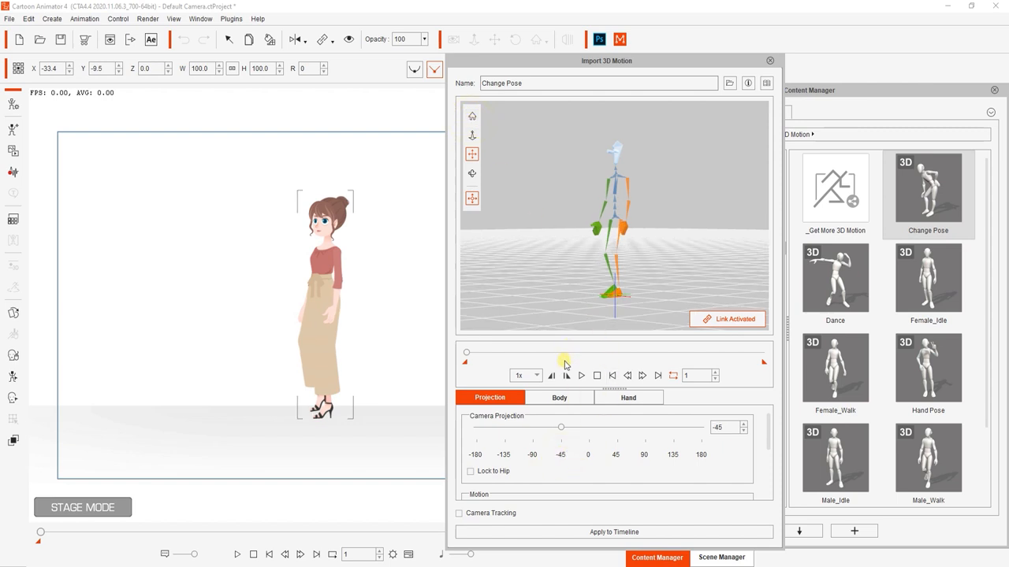
- Play the preview, set a shorter end marker and replay the trimmed range
left_click(580, 375)
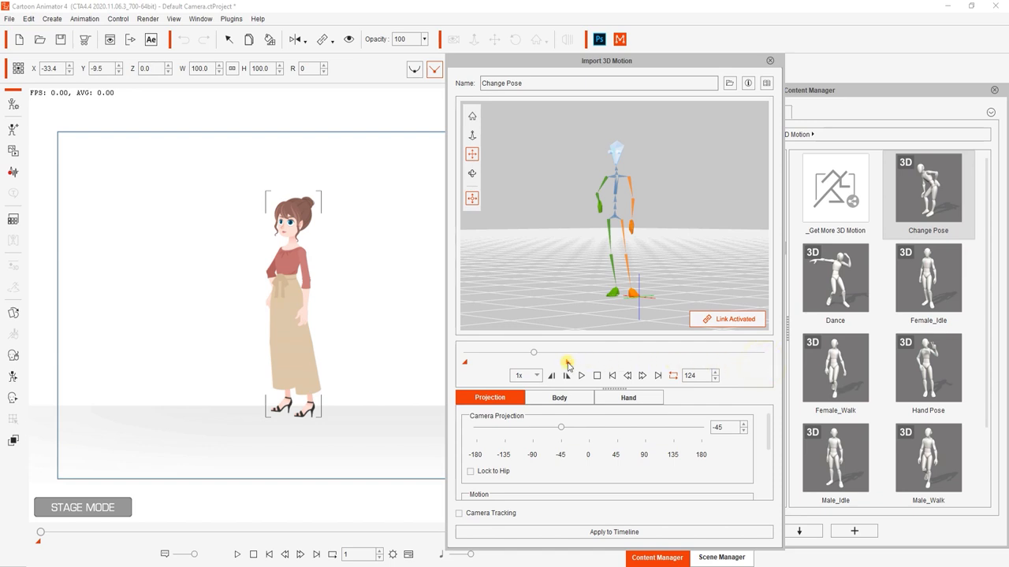
left_click(567, 375)
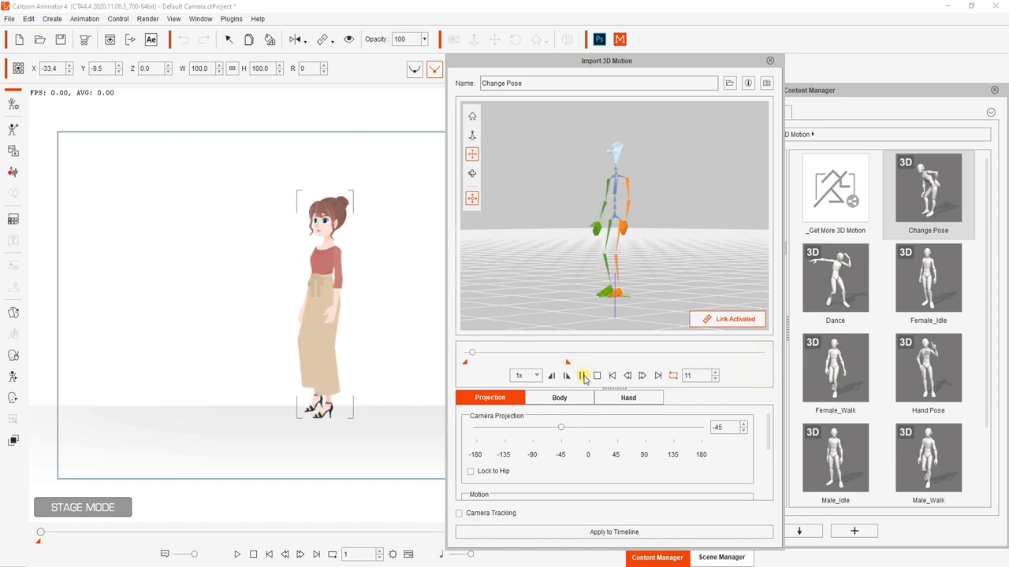
left_click(582, 375)
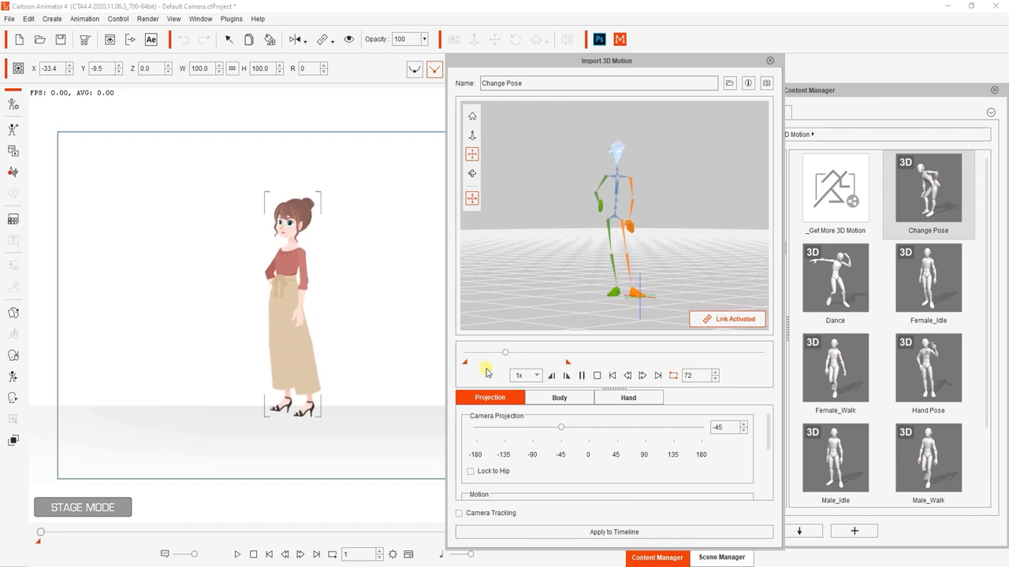
left_click(582, 375)
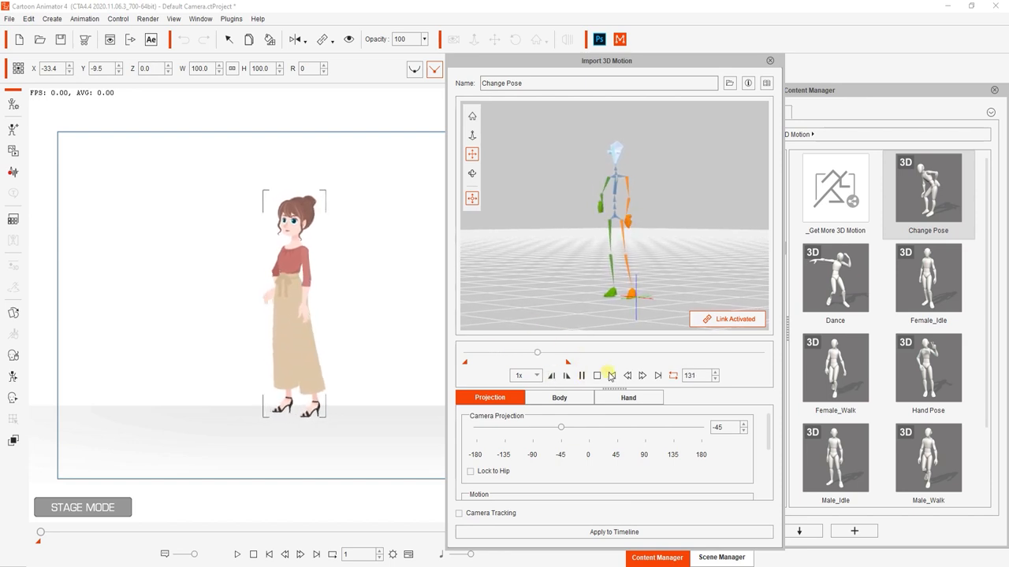
- Turn looping off and replay the shortened motion once, then stop it
left_click(673, 375)
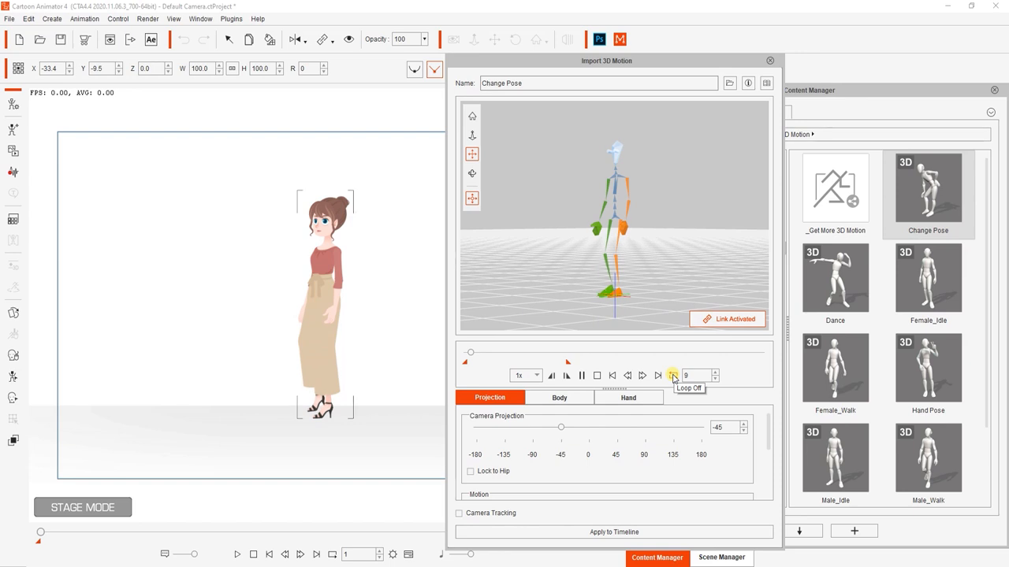
left_click(582, 375)
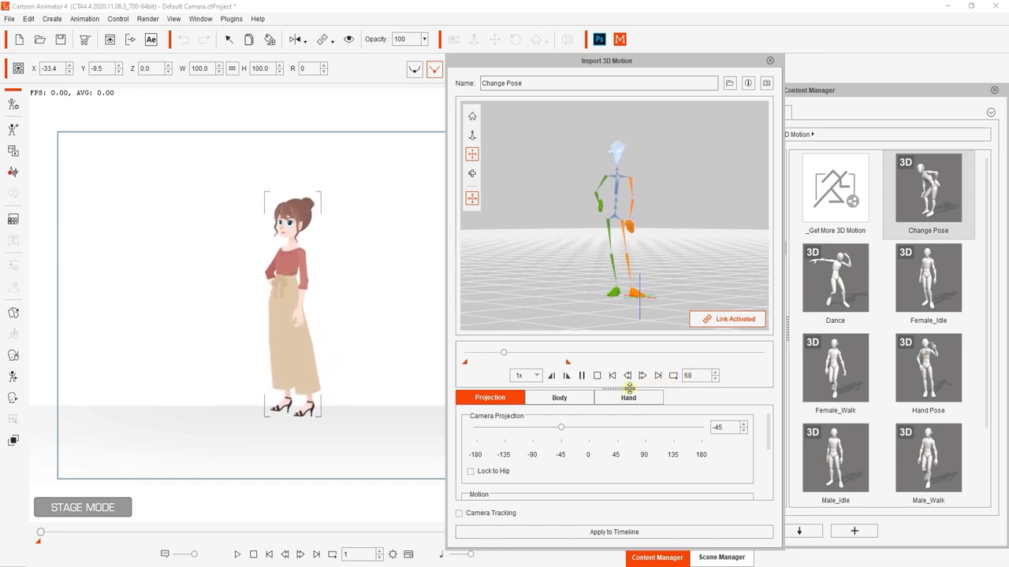
left_click(582, 375)
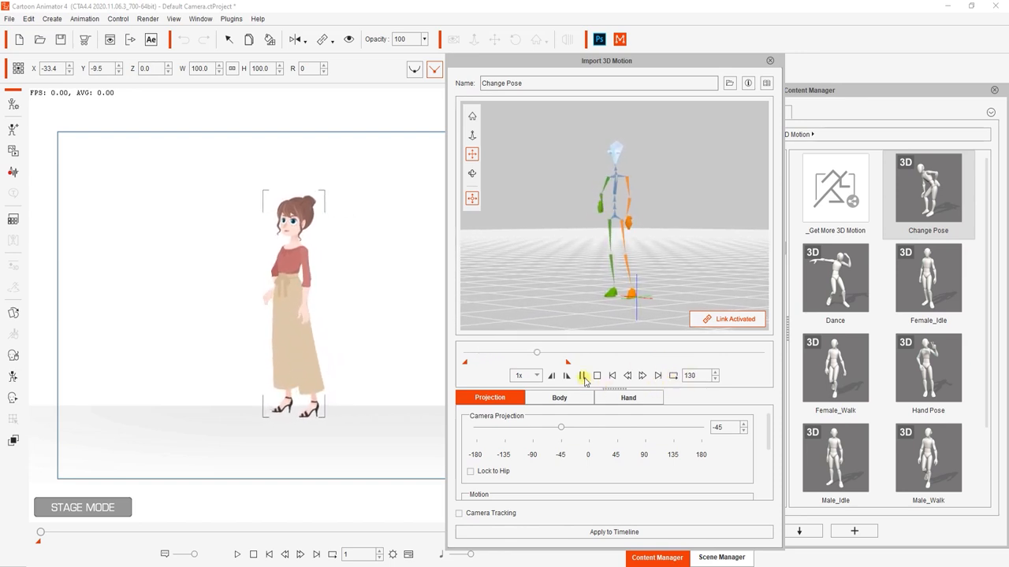
left_click(581, 375)
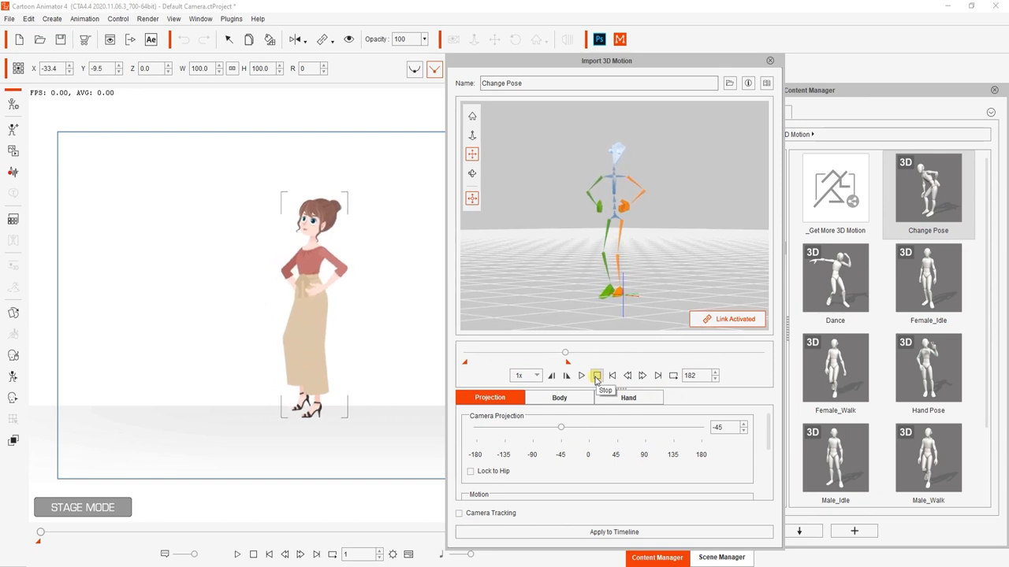
left_click(596, 375)
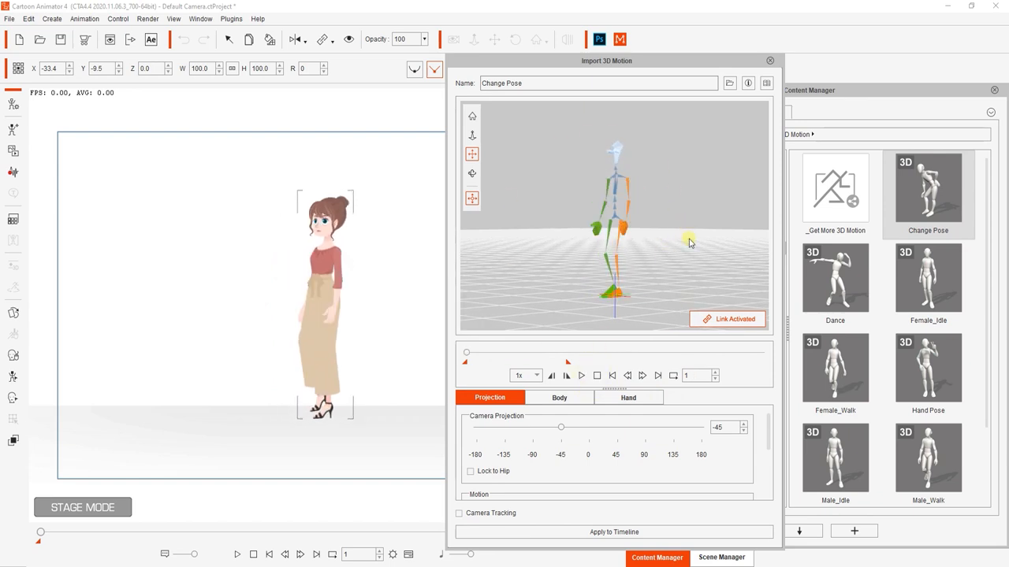
- Toggle Link Activated off and back on to relink the stage character
left_click(726, 318)
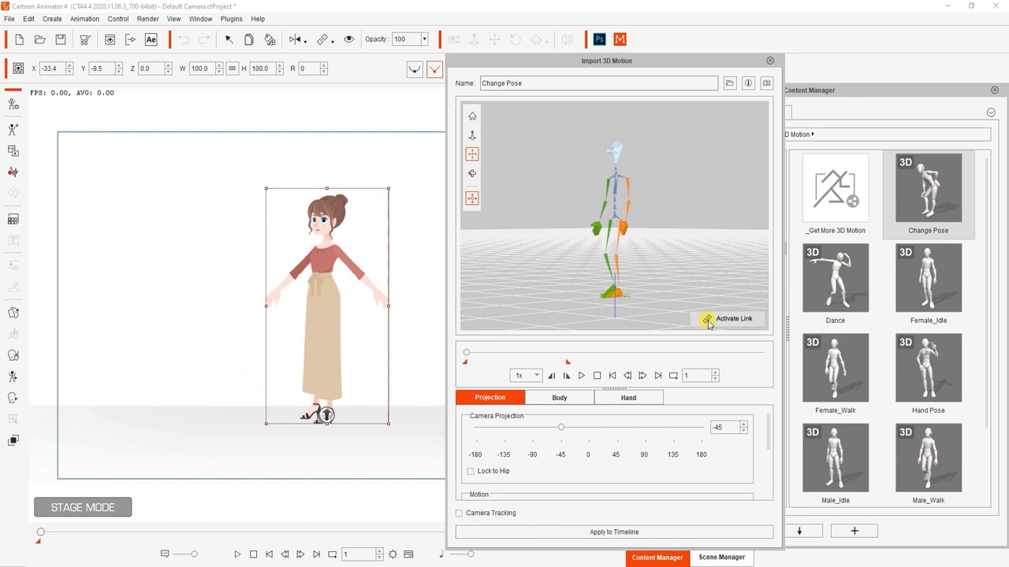
left_click(727, 319)
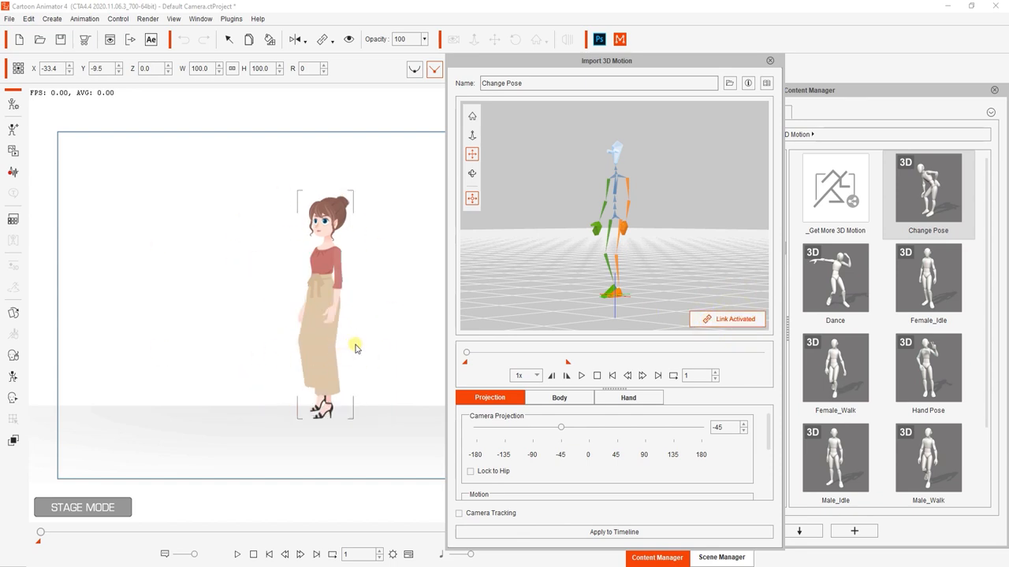
- Move the posed character to the right of the T-posed one and preview it at -90 projection
left_click_drag(606, 60, 744, 63)
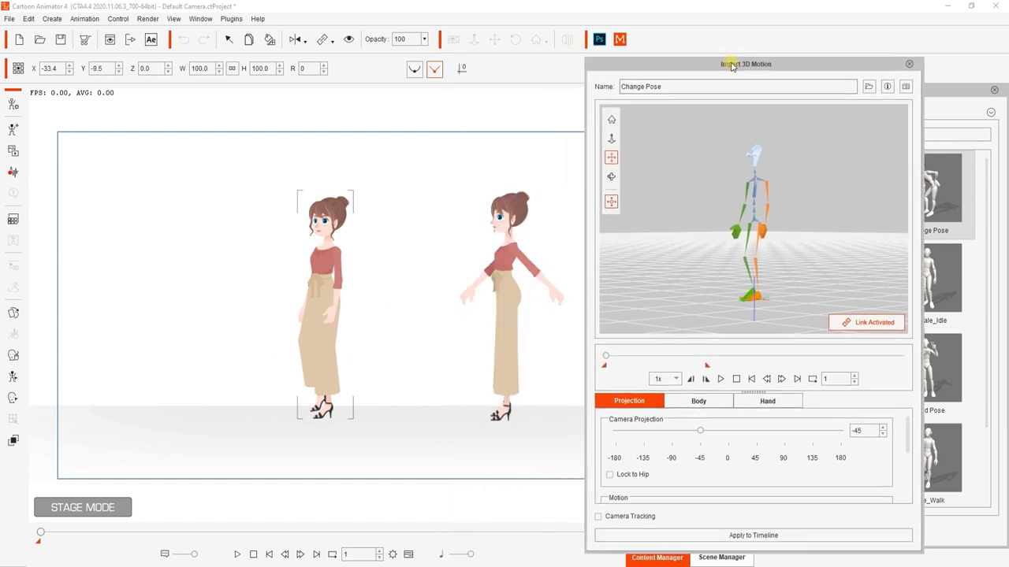
left_click_drag(728, 63, 757, 66)
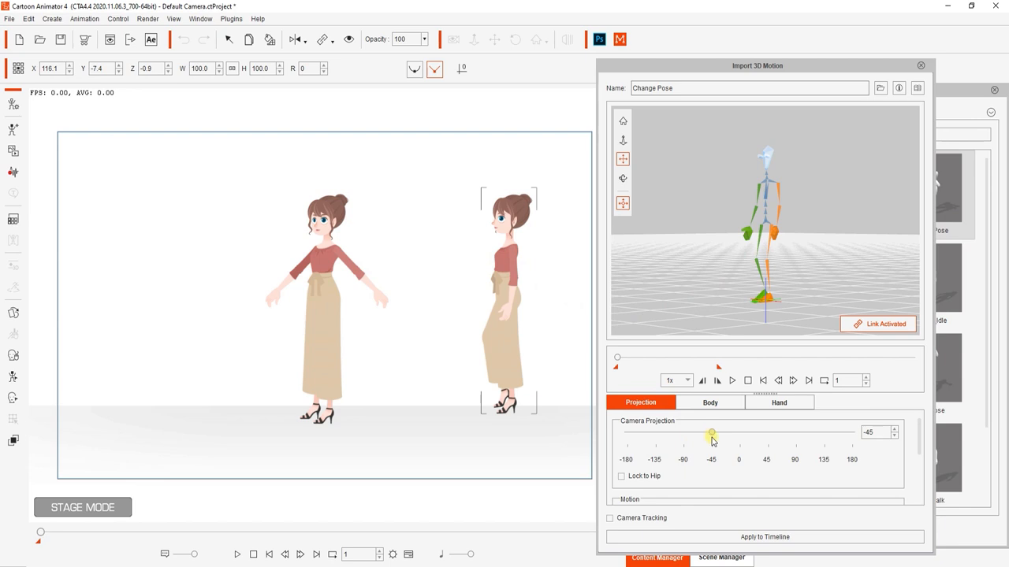
left_click_drag(711, 432, 684, 432)
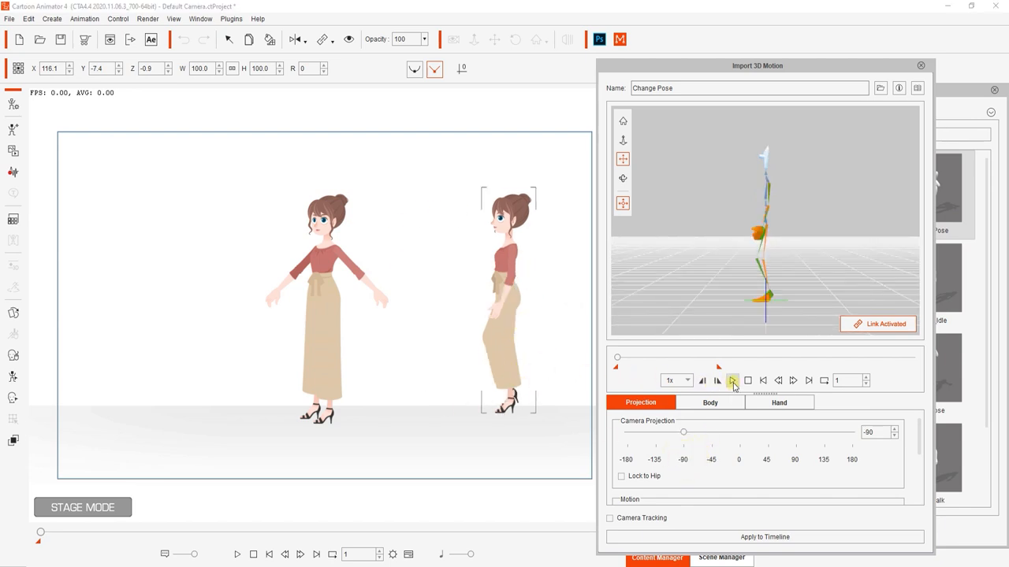
left_click(732, 380)
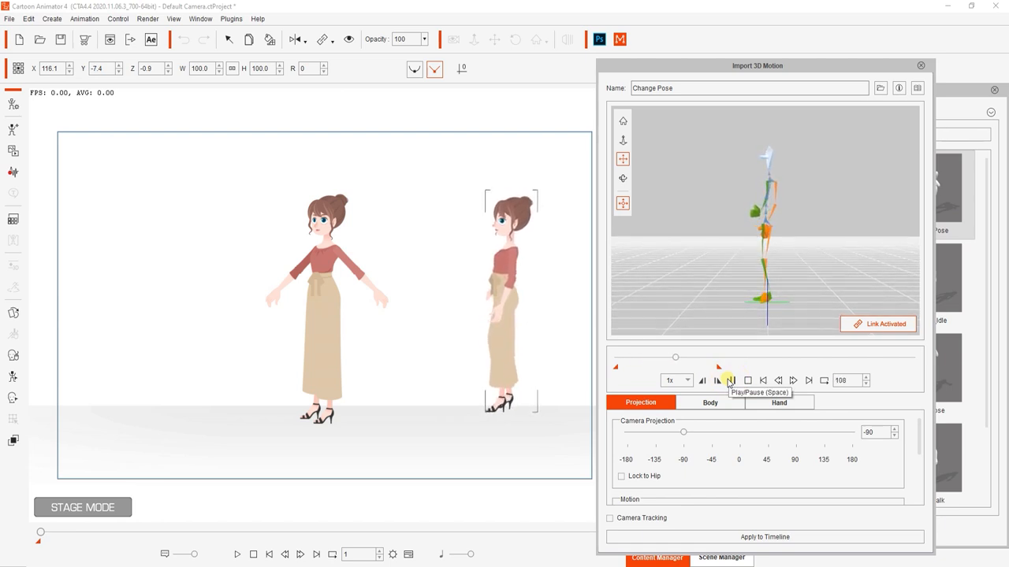
- Play Female_Walk, then replay it at 0.33x speed and rewind
left_click(731, 379)
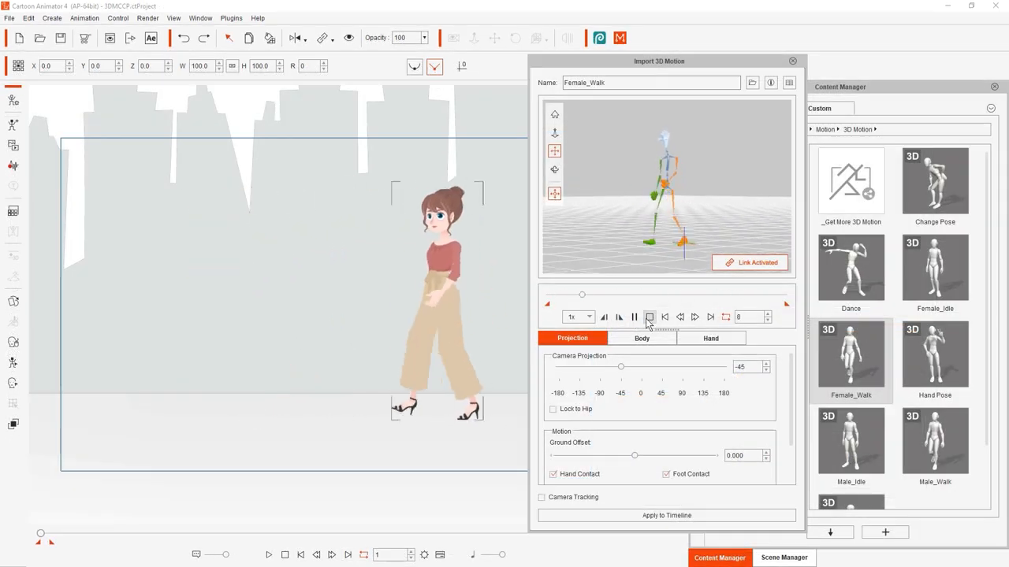
left_click(634, 317)
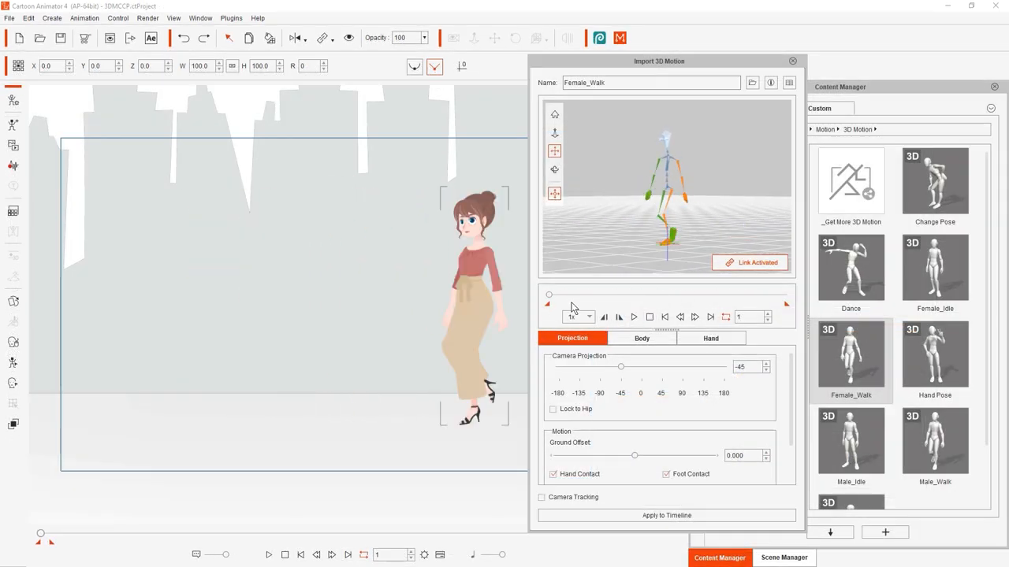
left_click(589, 317)
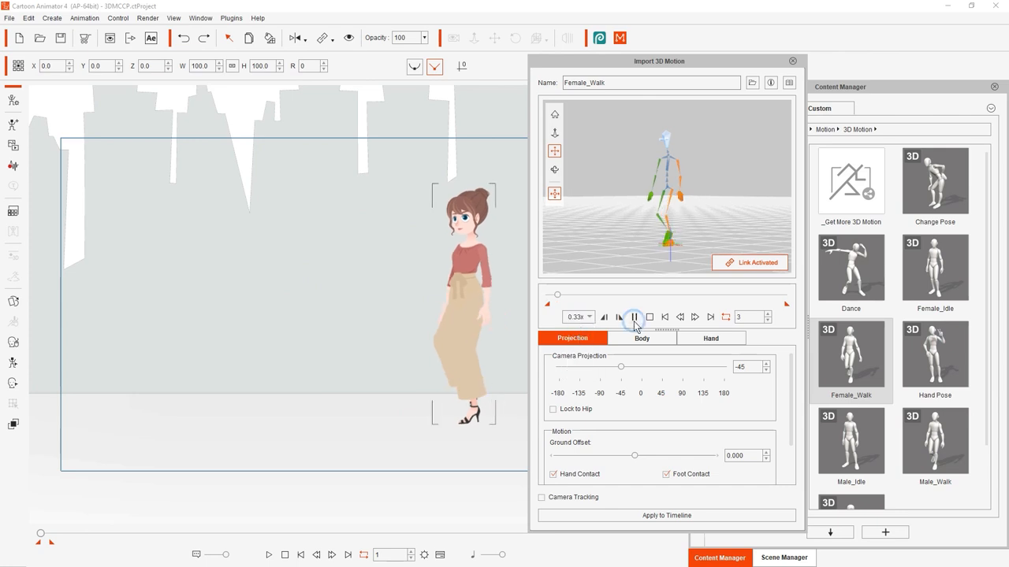
left_click(634, 316)
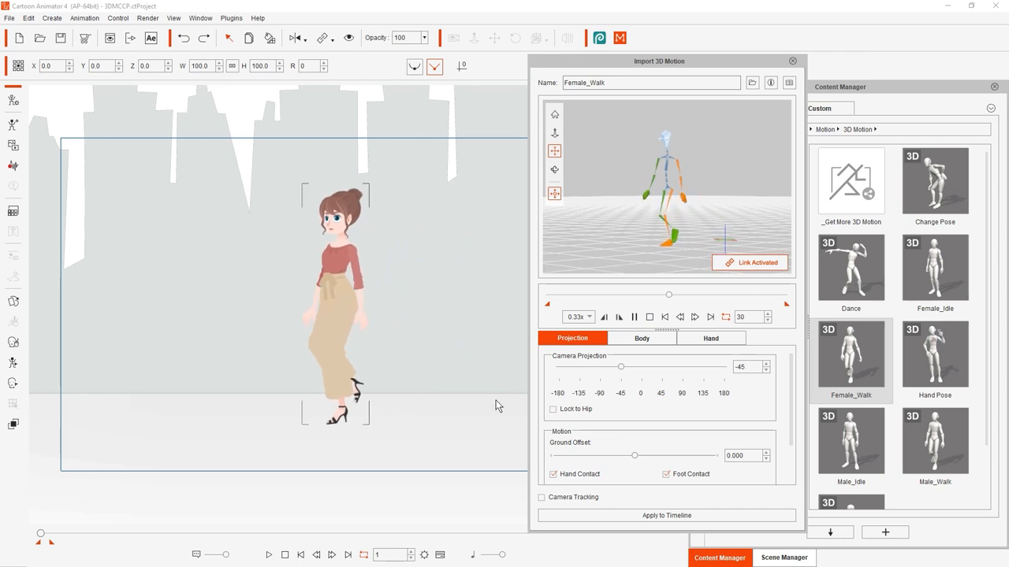
left_click(649, 317)
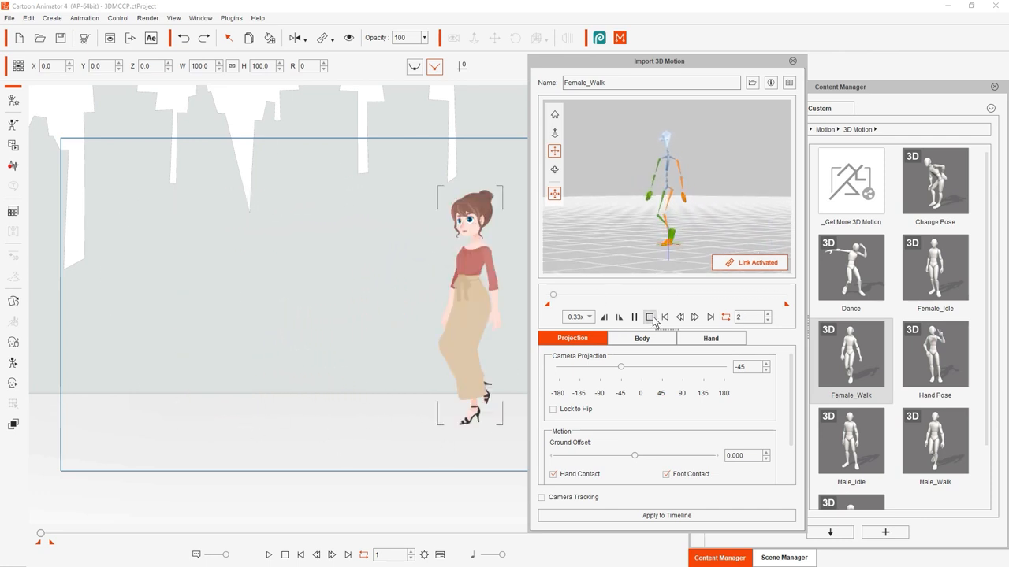
- Replay the walk at 3x, return to 0.33x and apply the motion to the timeline
left_click(586, 317)
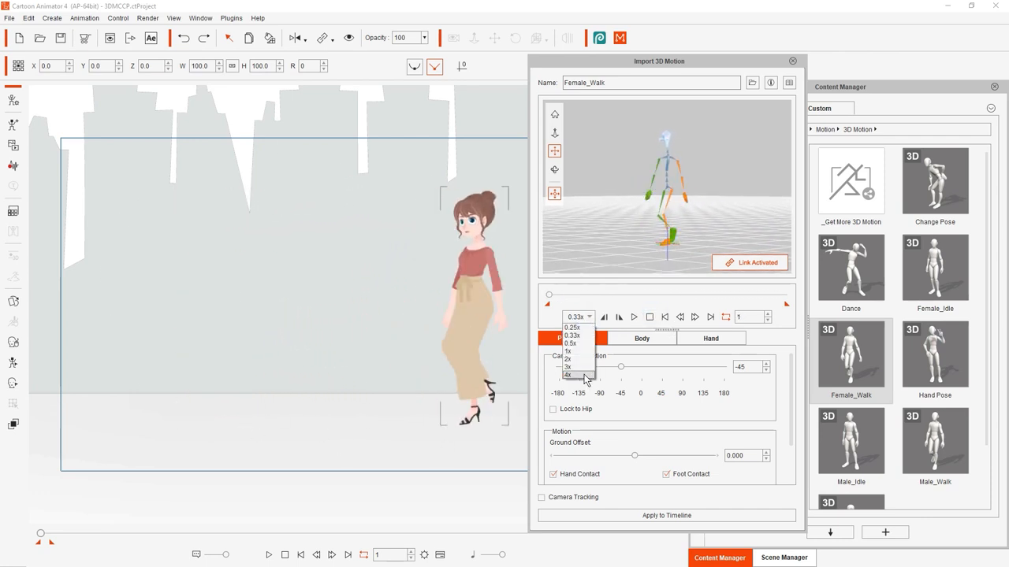
left_click(634, 317)
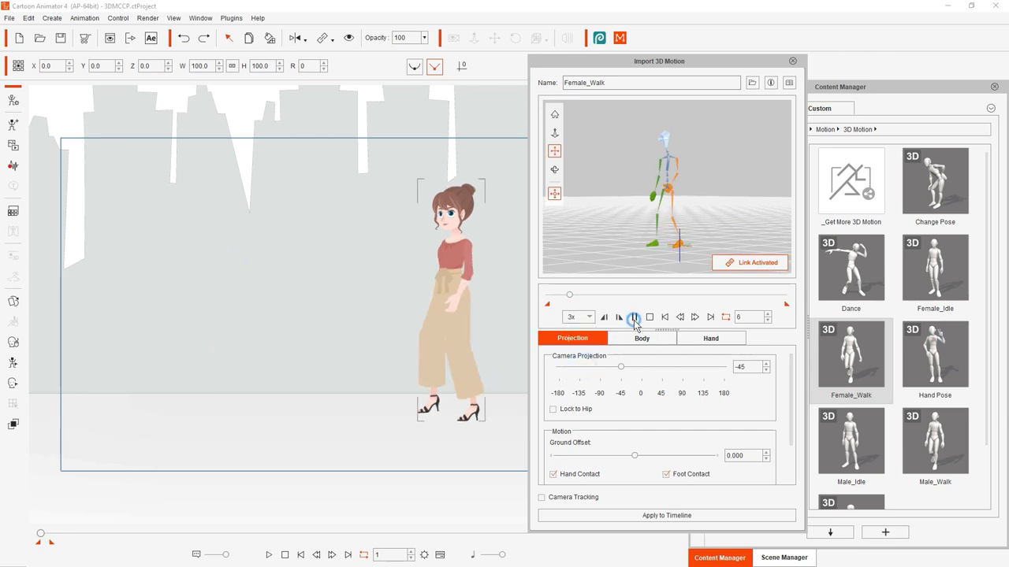
left_click(633, 316)
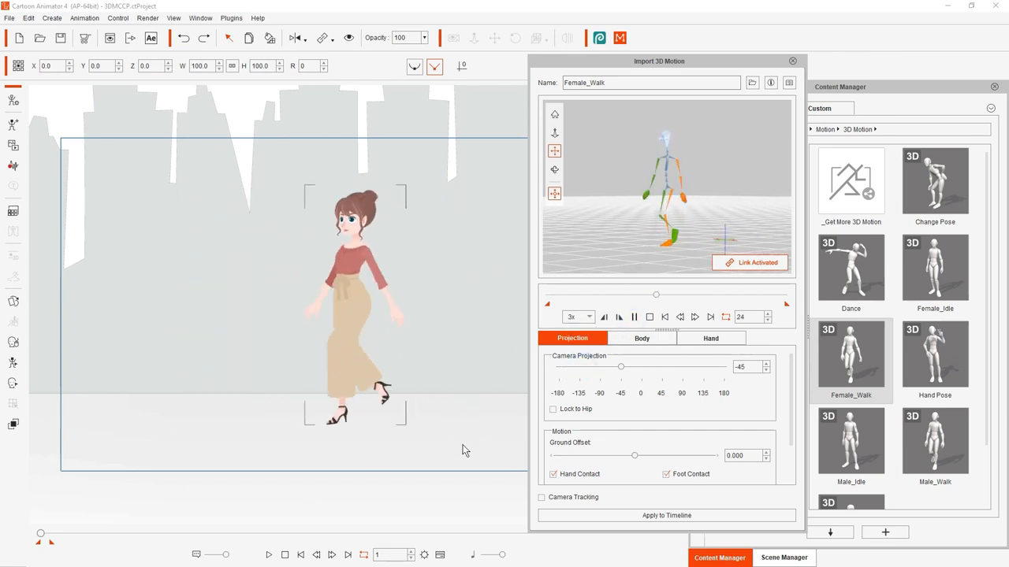
left_click(575, 317)
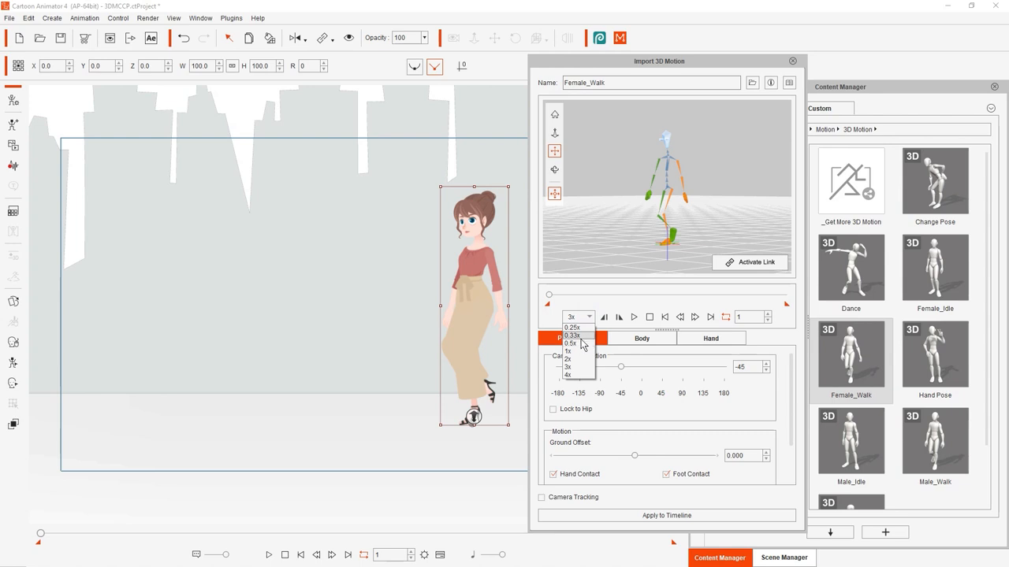
left_click(571, 336)
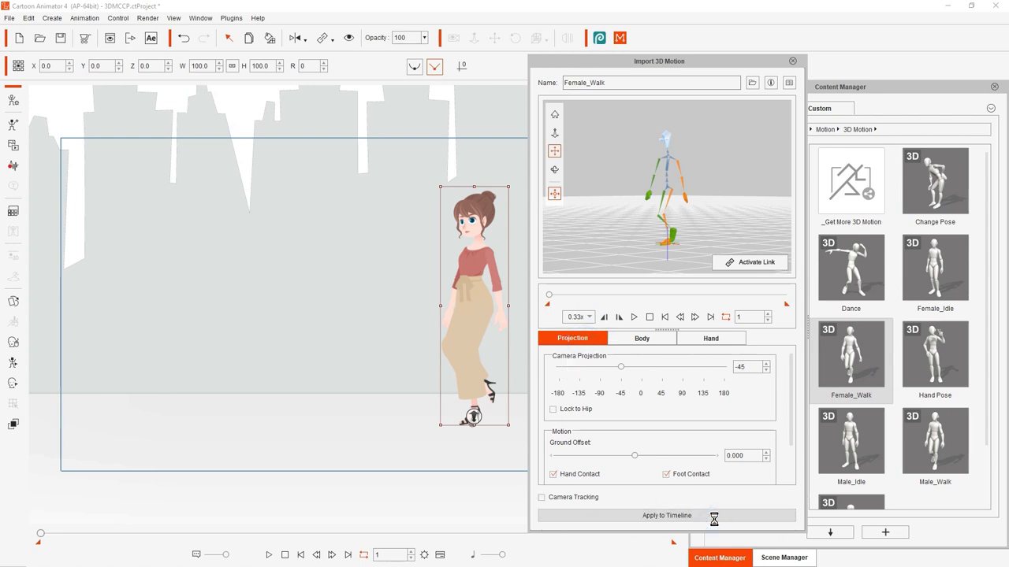
left_click(665, 515)
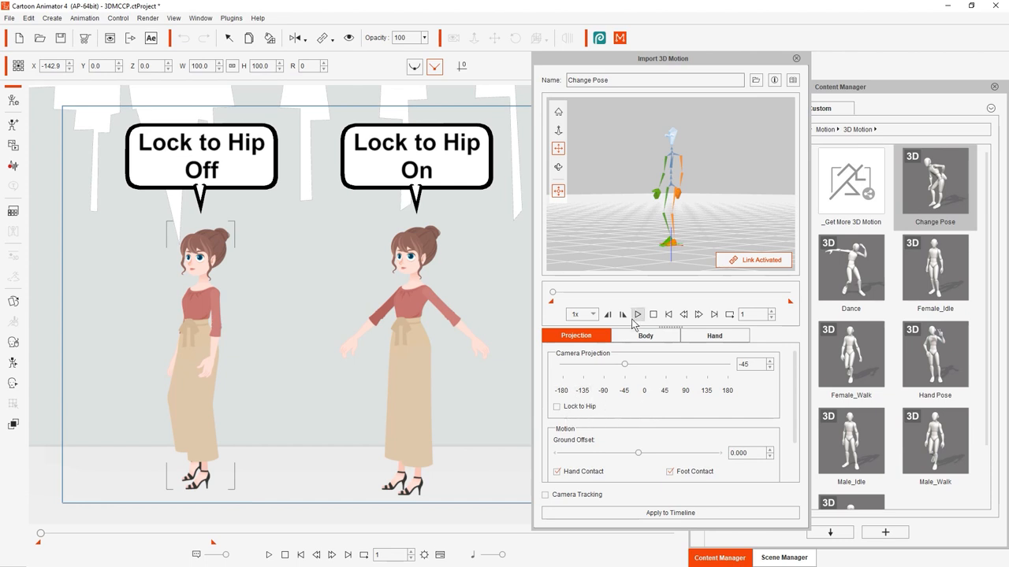
- Play Change Pose with Lock to Hip off, then tick Lock to Hip and play again
left_click(636, 313)
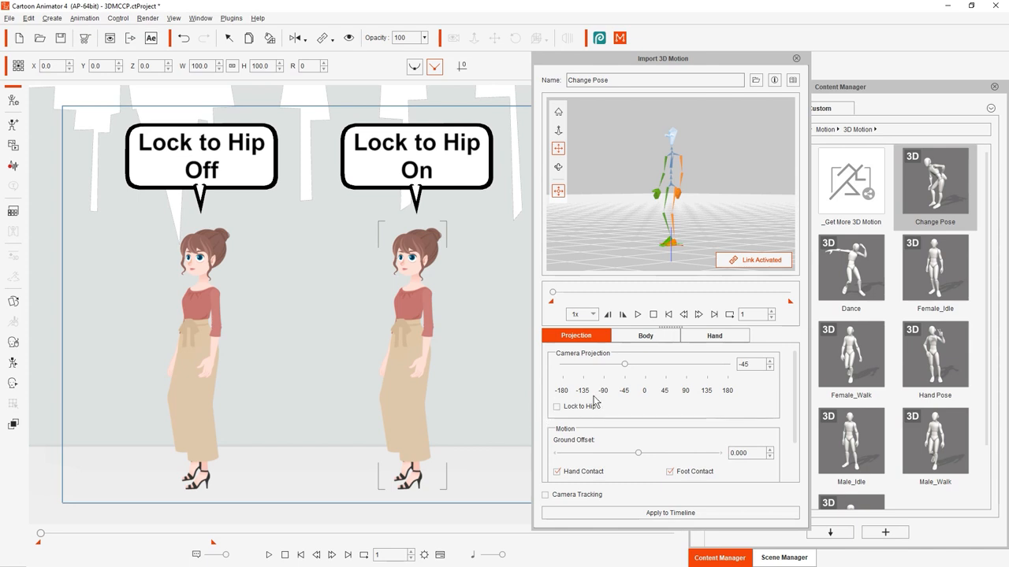
left_click(545, 406)
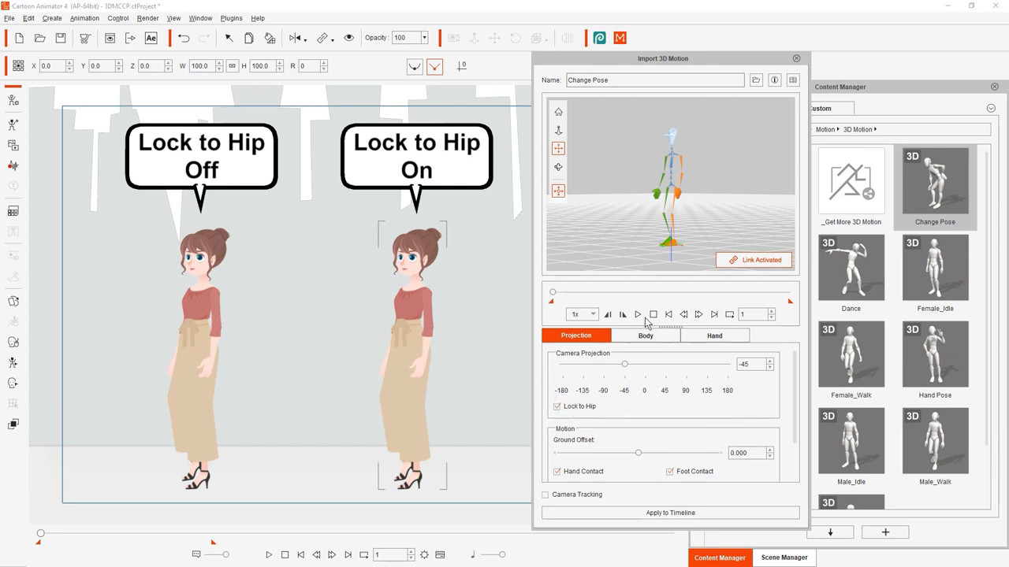
left_click(637, 314)
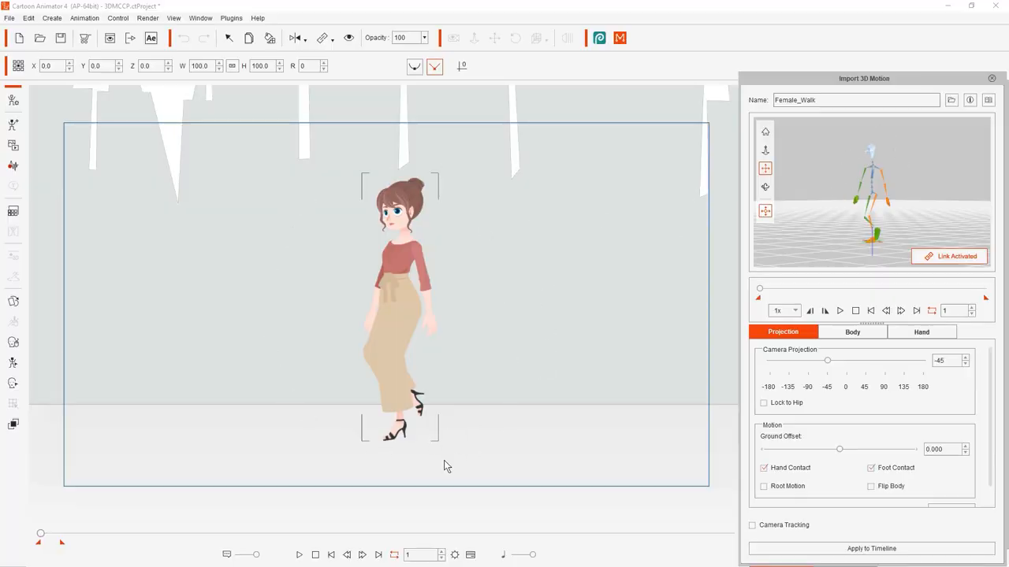
- Play Female_Walk with Flip Body and swing the camera projection from -45 up to 40 degrees
left_click(839, 310)
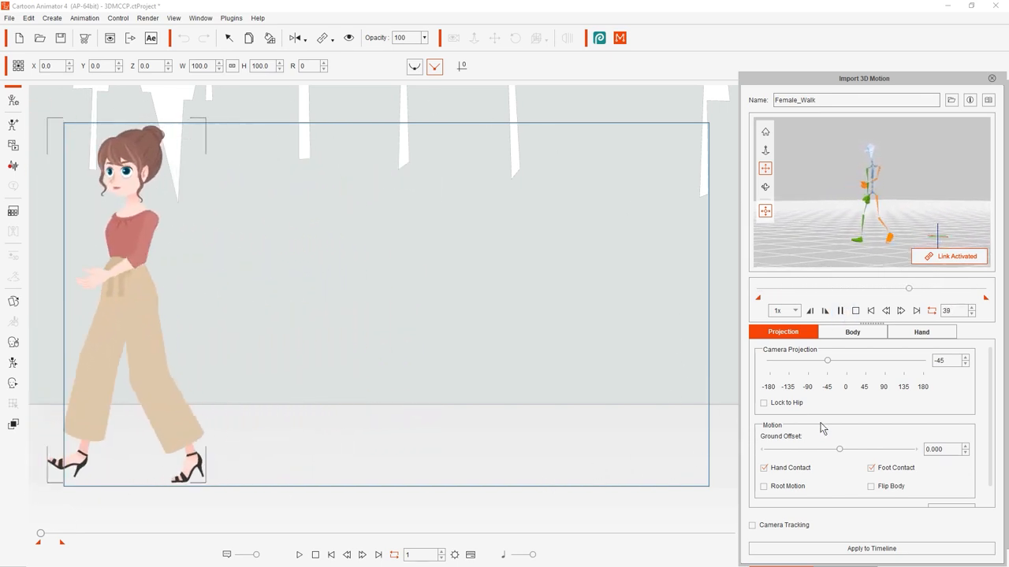
left_click_drag(825, 359, 867, 360)
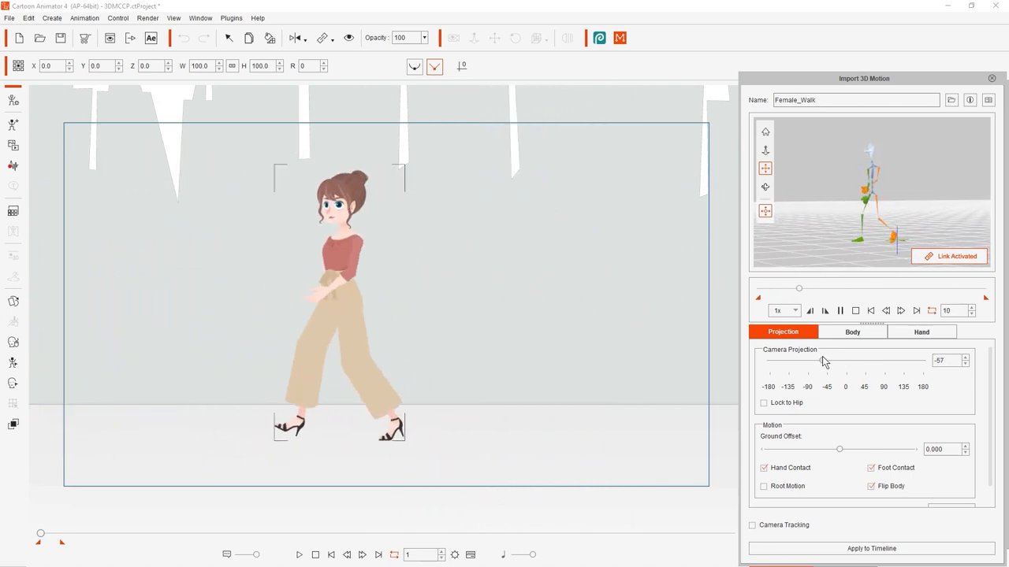
left_click_drag(826, 361, 862, 361)
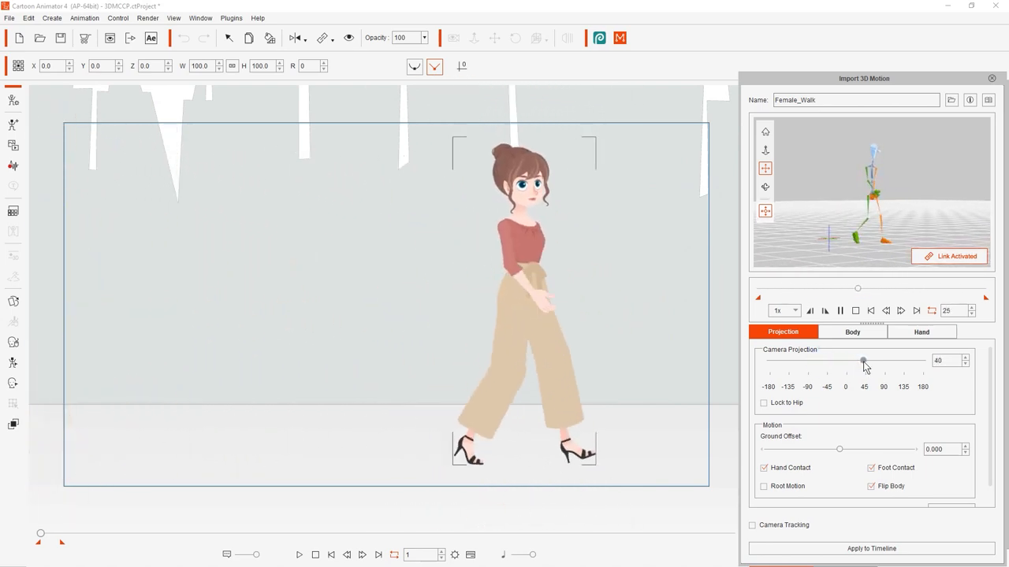
left_click_drag(864, 361, 834, 361)
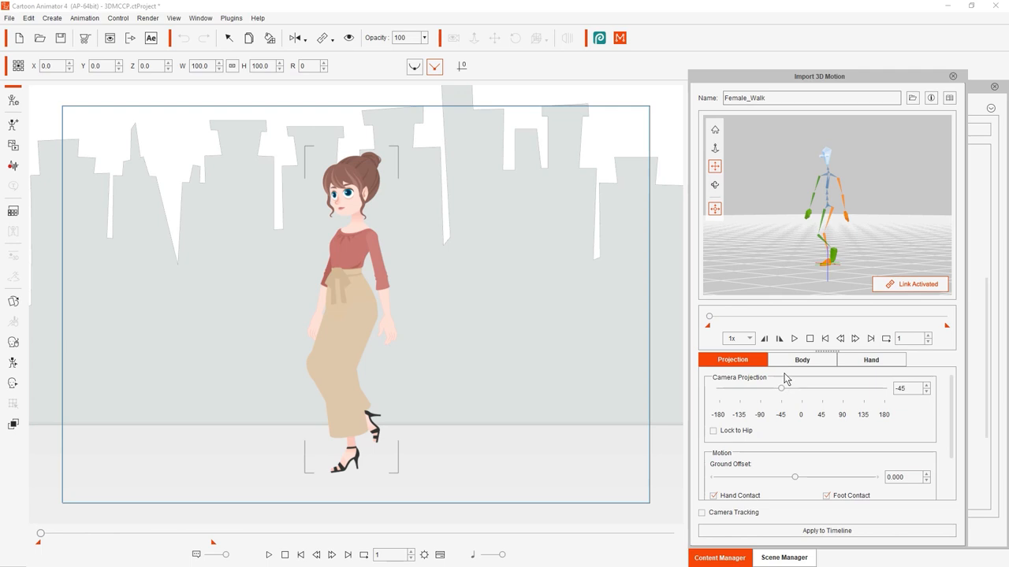
- Tick Camera Tracking for the Female_Walk import and play the walk against the city backdrop
left_click(794, 338)
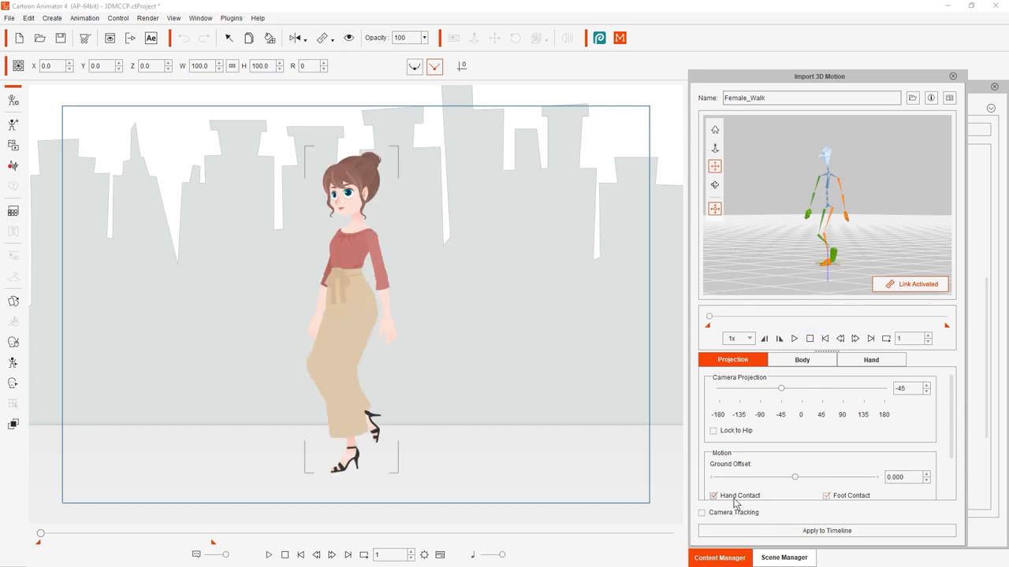
left_click(701, 513)
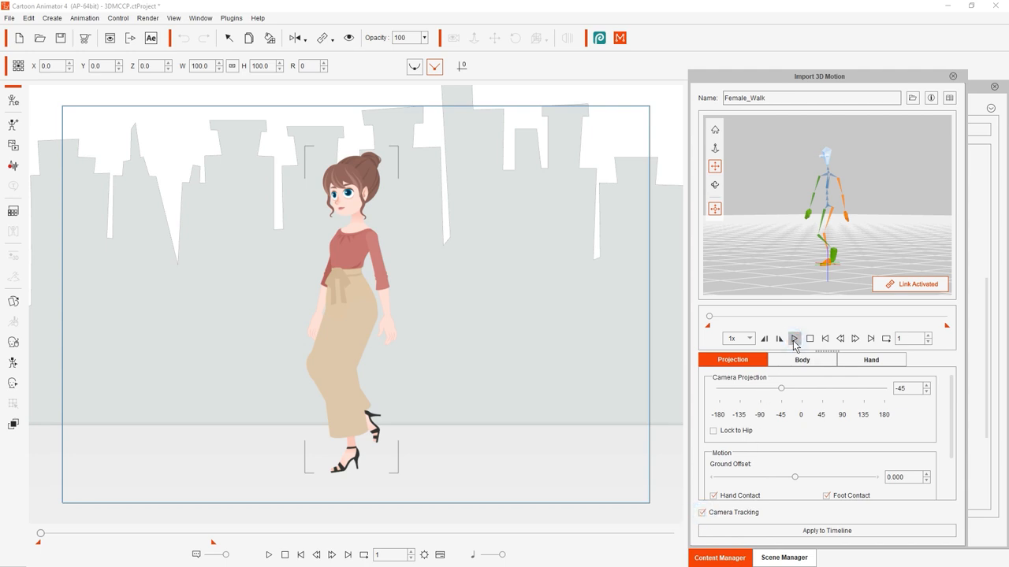
left_click(794, 337)
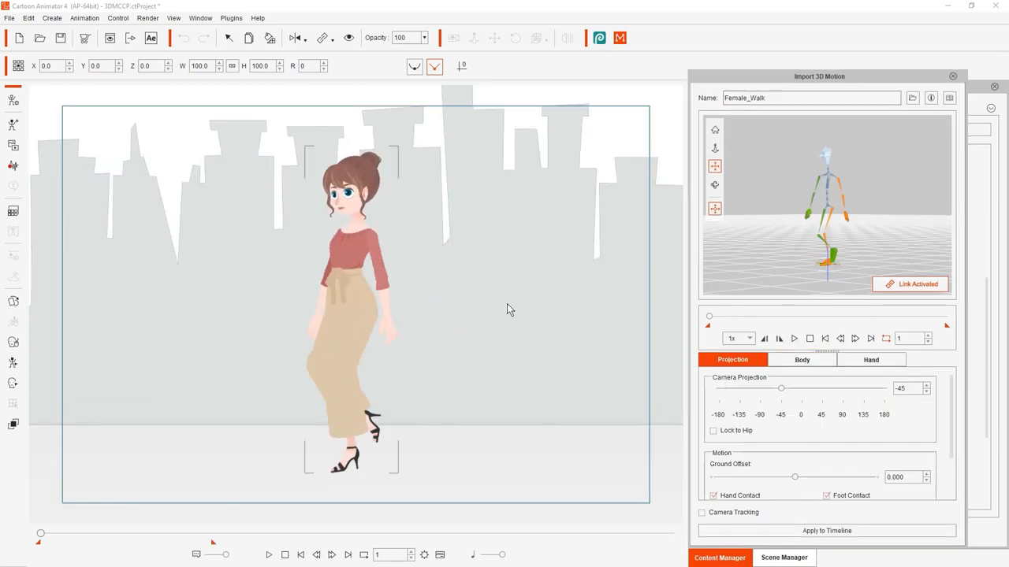
- Scroll to the Motion section and tick Root Motion for the walk
left_click(795, 337)
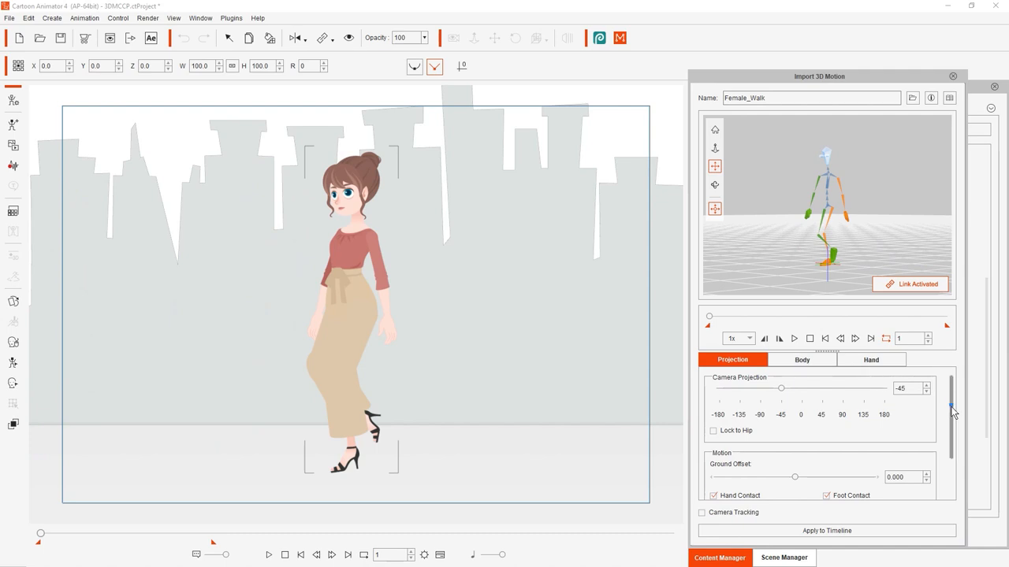
scroll("down", 3)
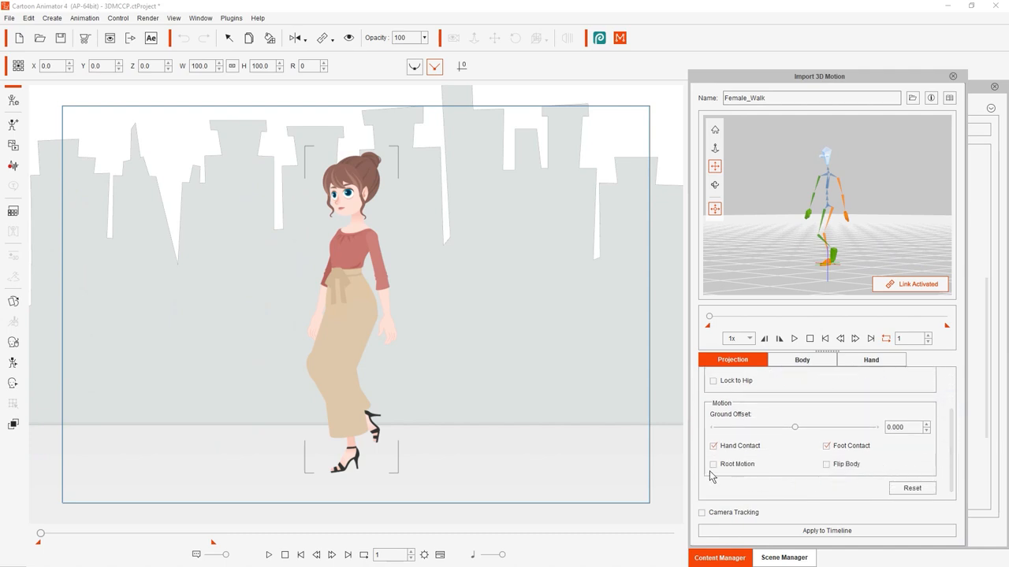
left_click(713, 463)
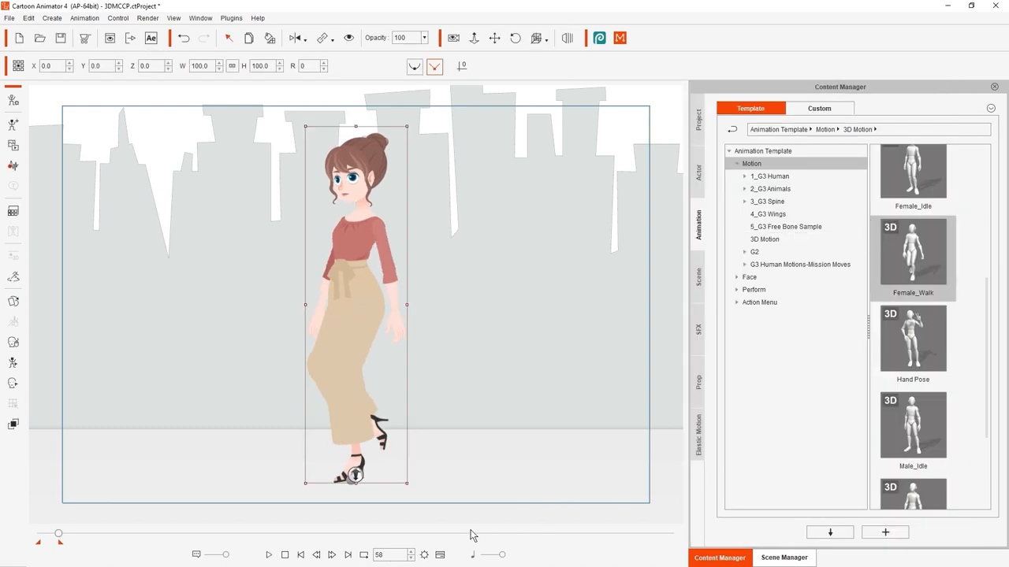
- Rewind and play the applied walk, selecting the character to show its motion path across the city
left_click(268, 554)
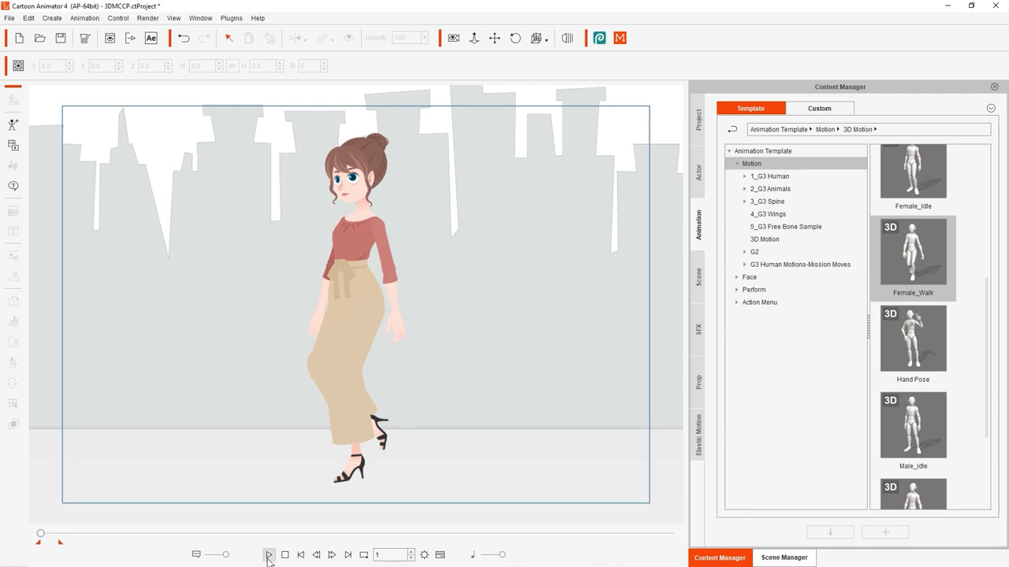
left_click(268, 555)
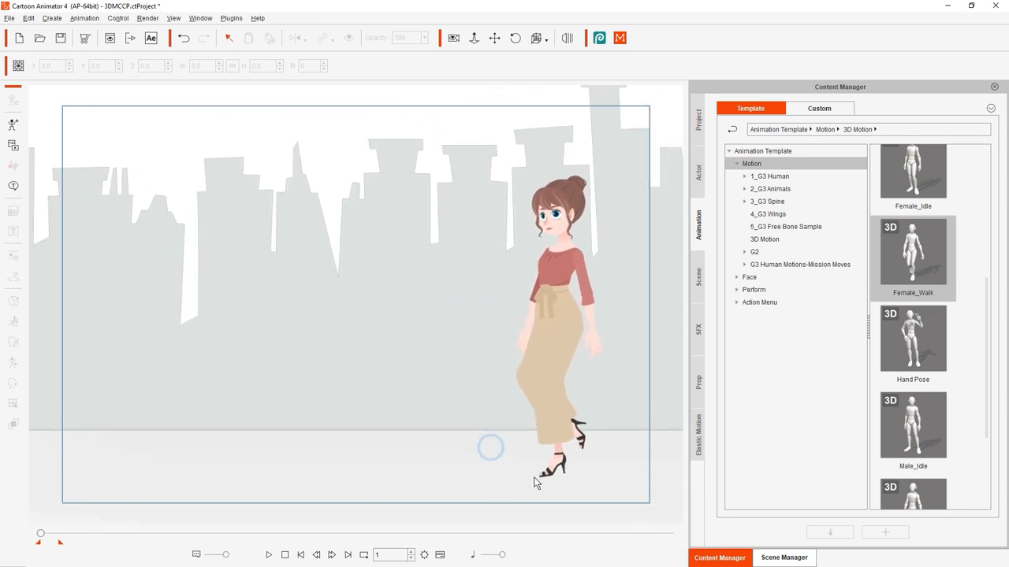
left_click(348, 555)
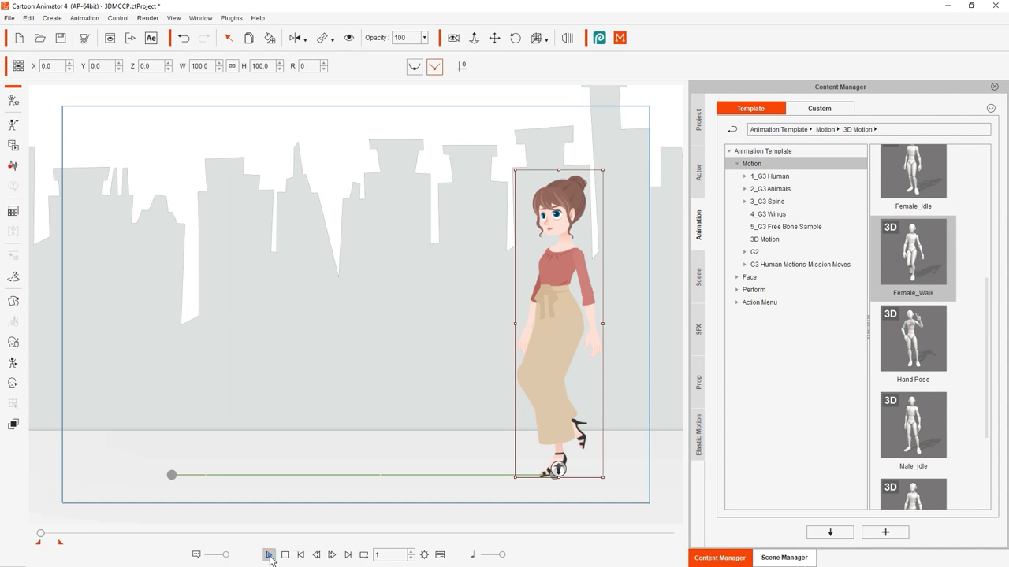
left_click(268, 555)
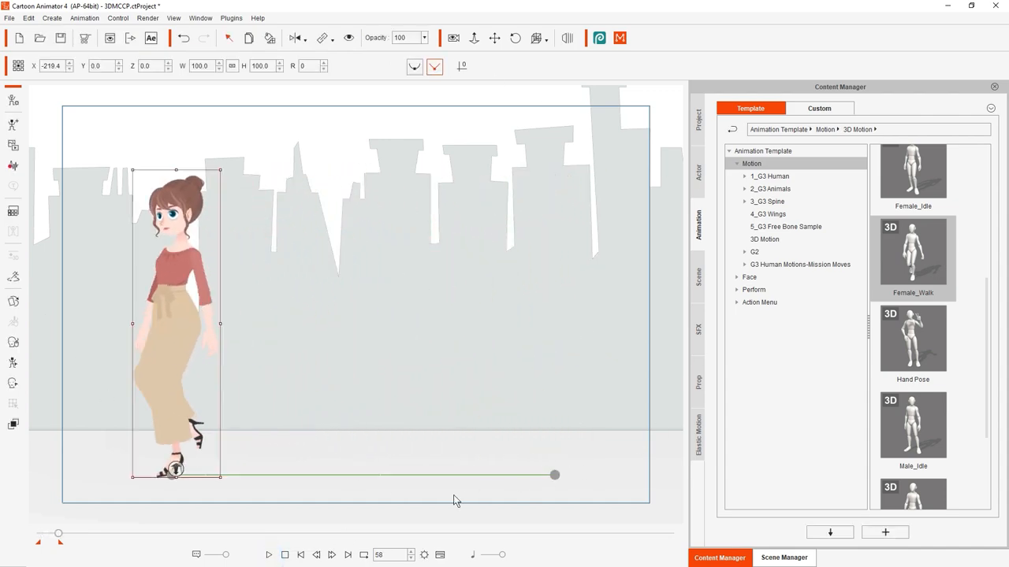